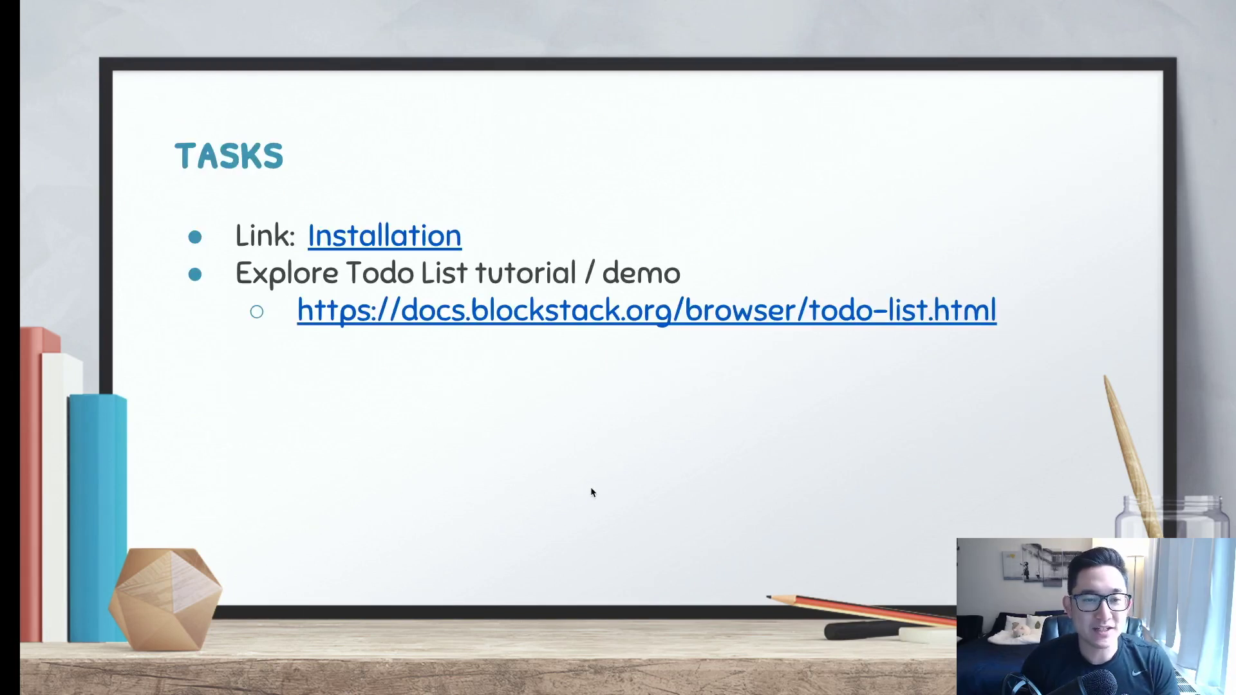
Reach the blockstack.org/install download options for web app, macOS, Windows and Linux
{"action": "left_click", "coordinate": [384, 235]}
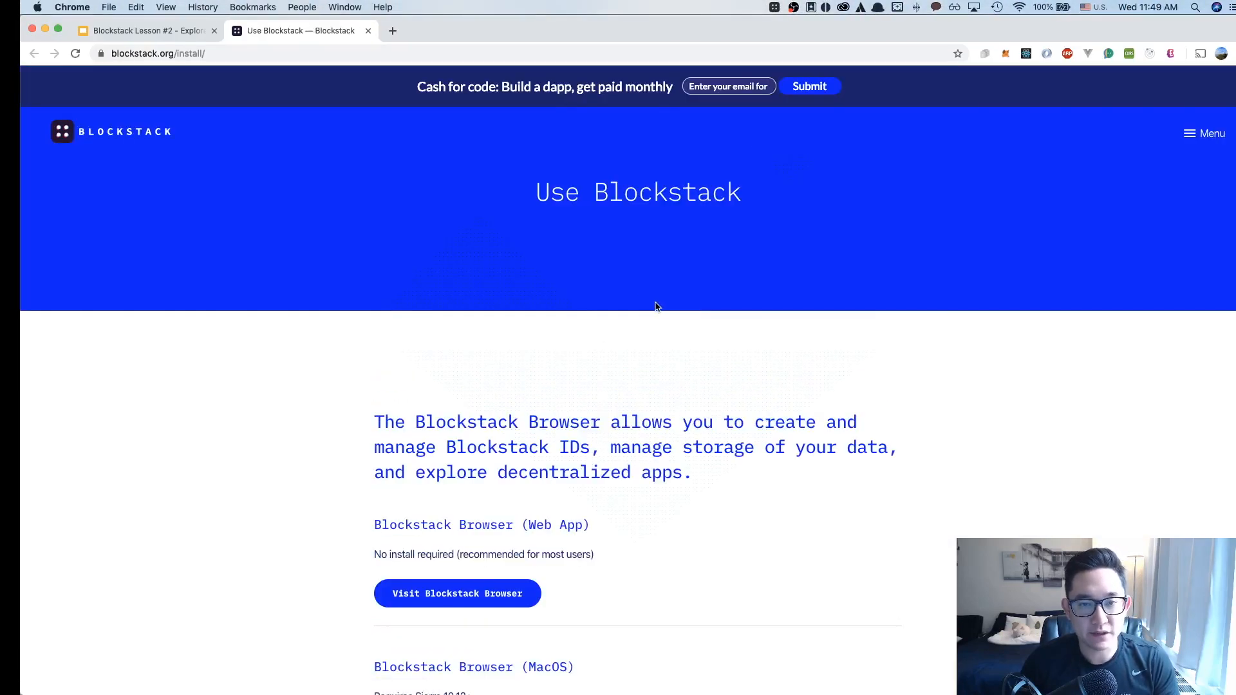
{"action": "mouse_move", "coordinate": [653, 305]}
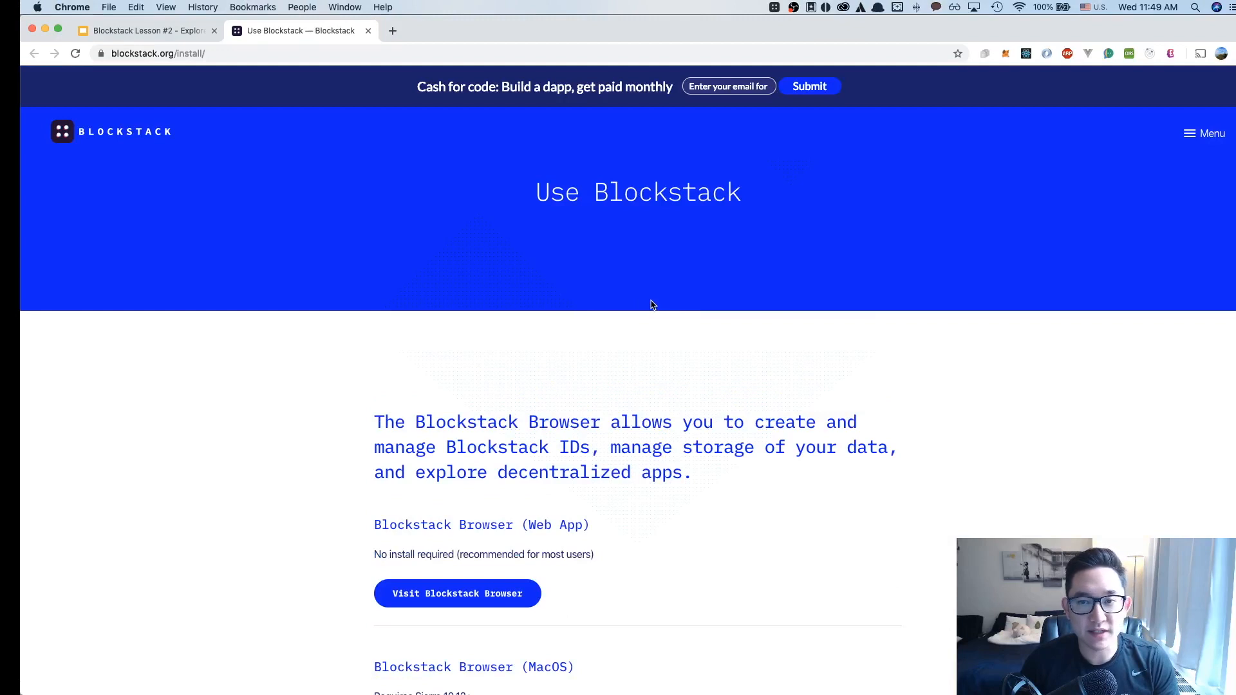
{"action": "scroll", "scroll_direction": "down", "scroll_amount": 3}
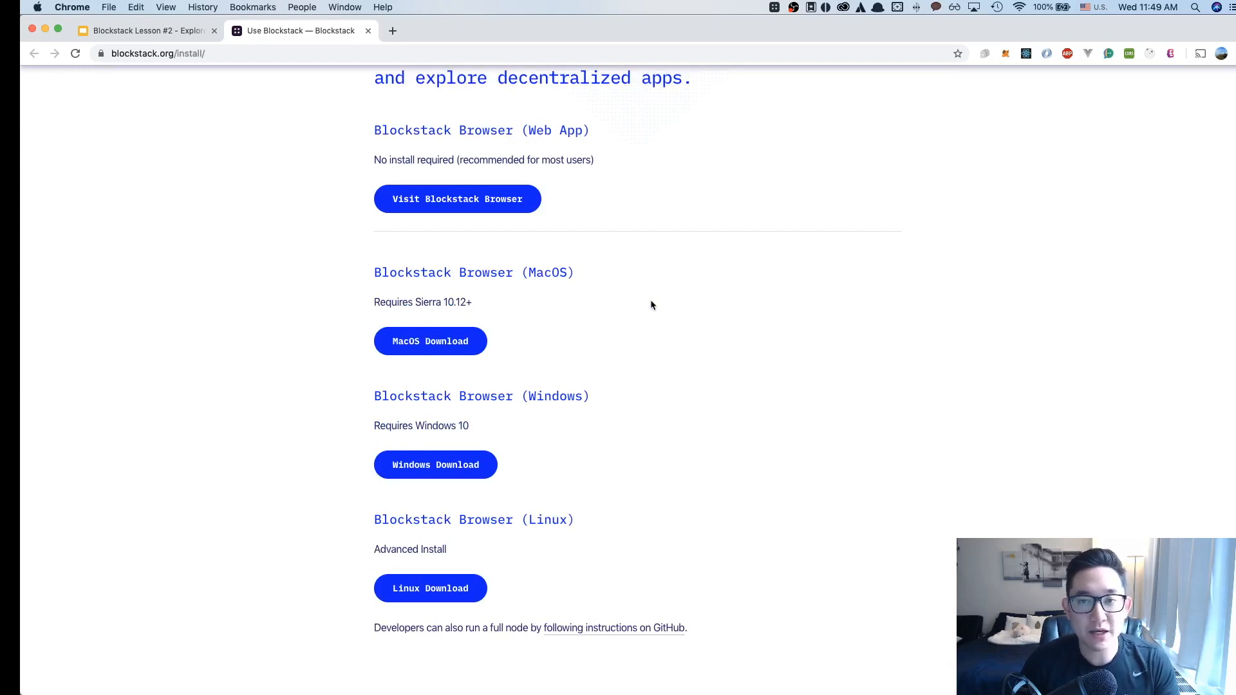
{"action": "mouse_move", "coordinate": [720, 346]}
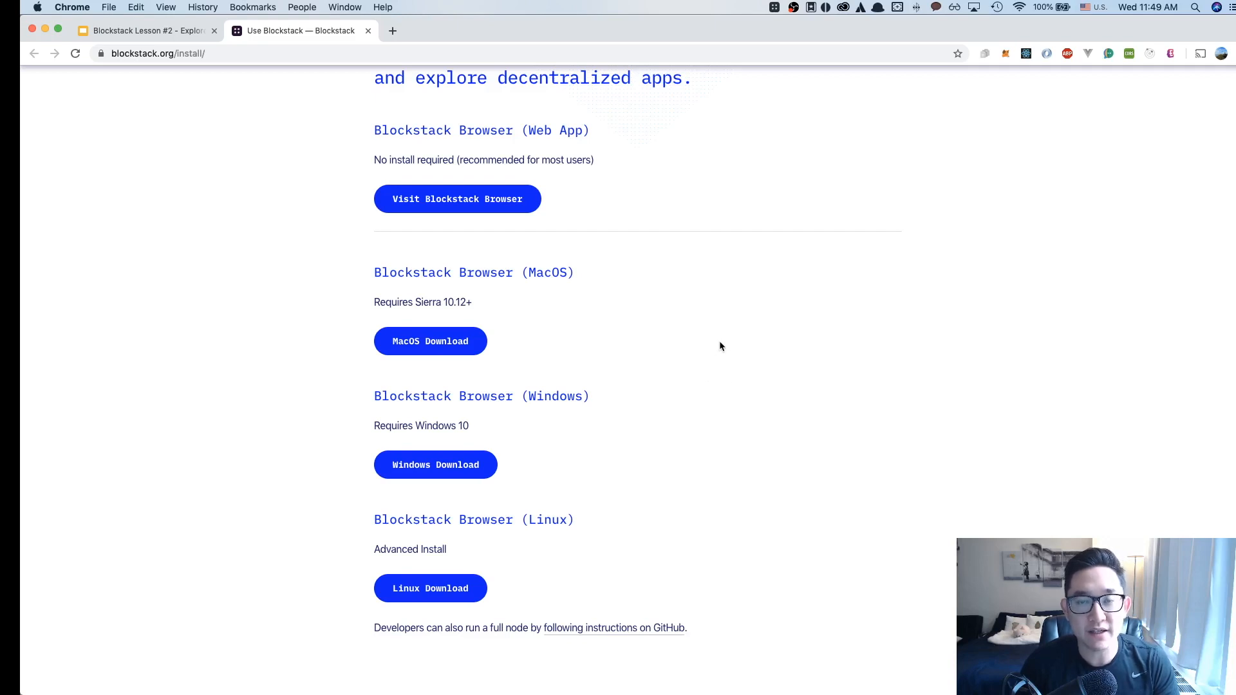
{"action": "mouse_move", "coordinate": [662, 343]}
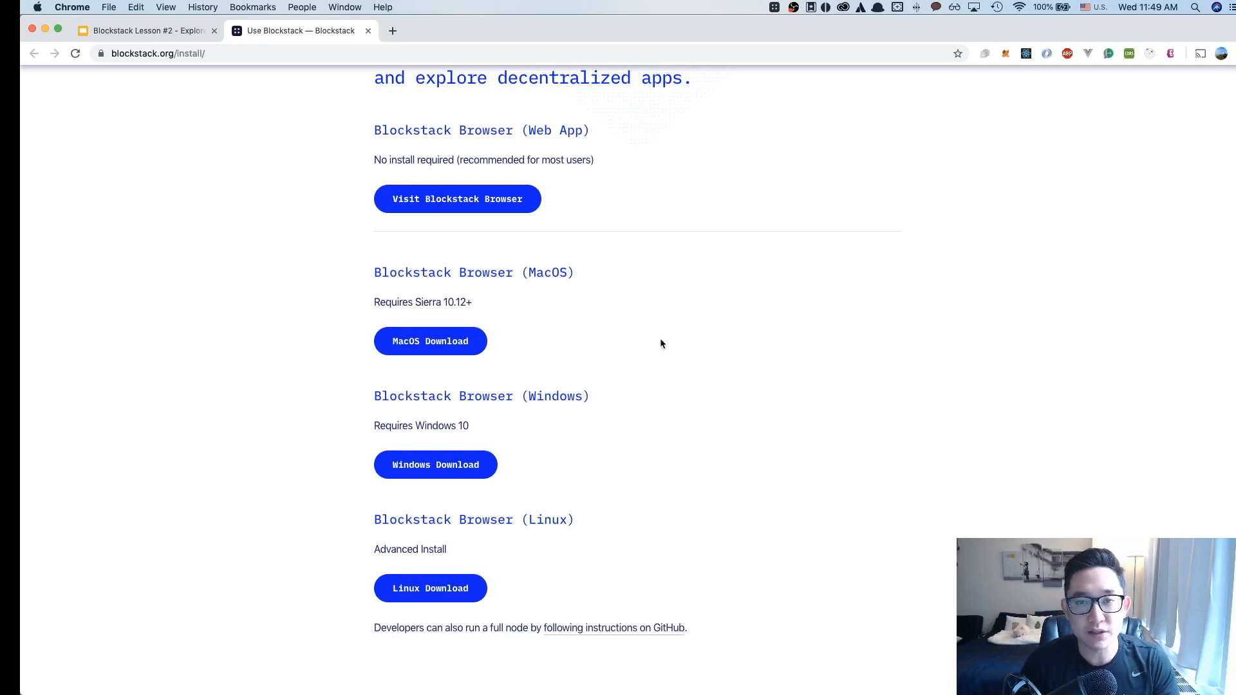
{"action": "mouse_move", "coordinate": [679, 242]}
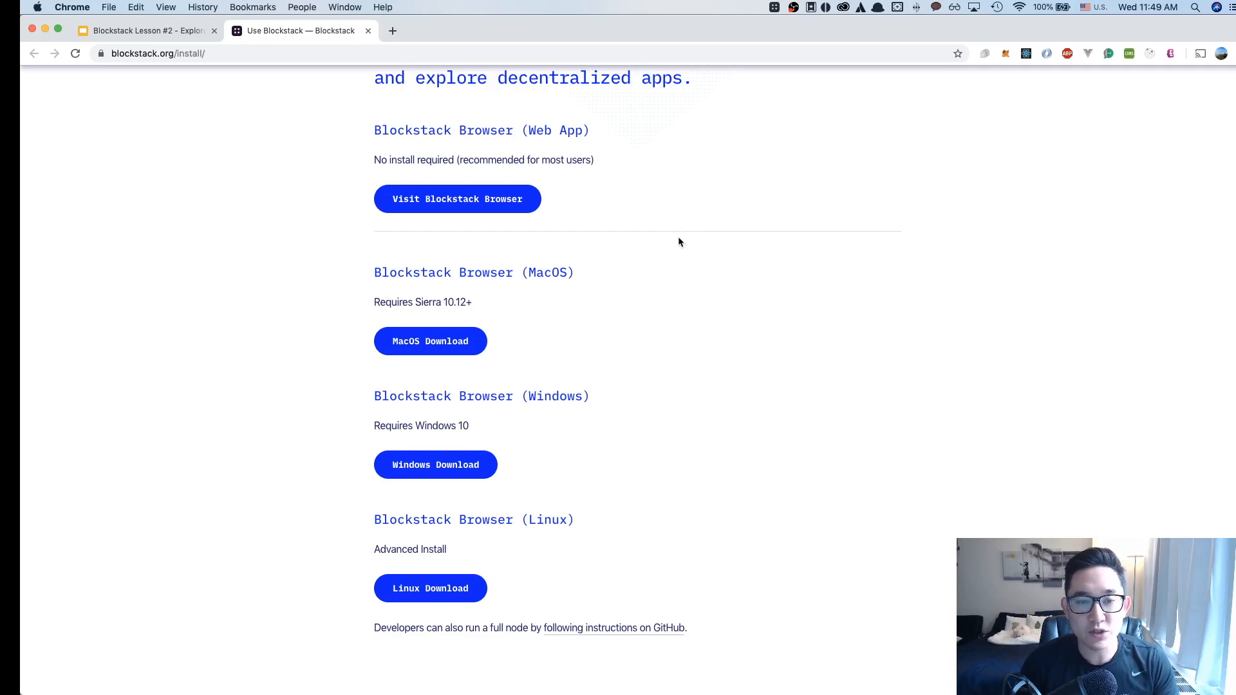
{"action": "mouse_move", "coordinate": [682, 251]}
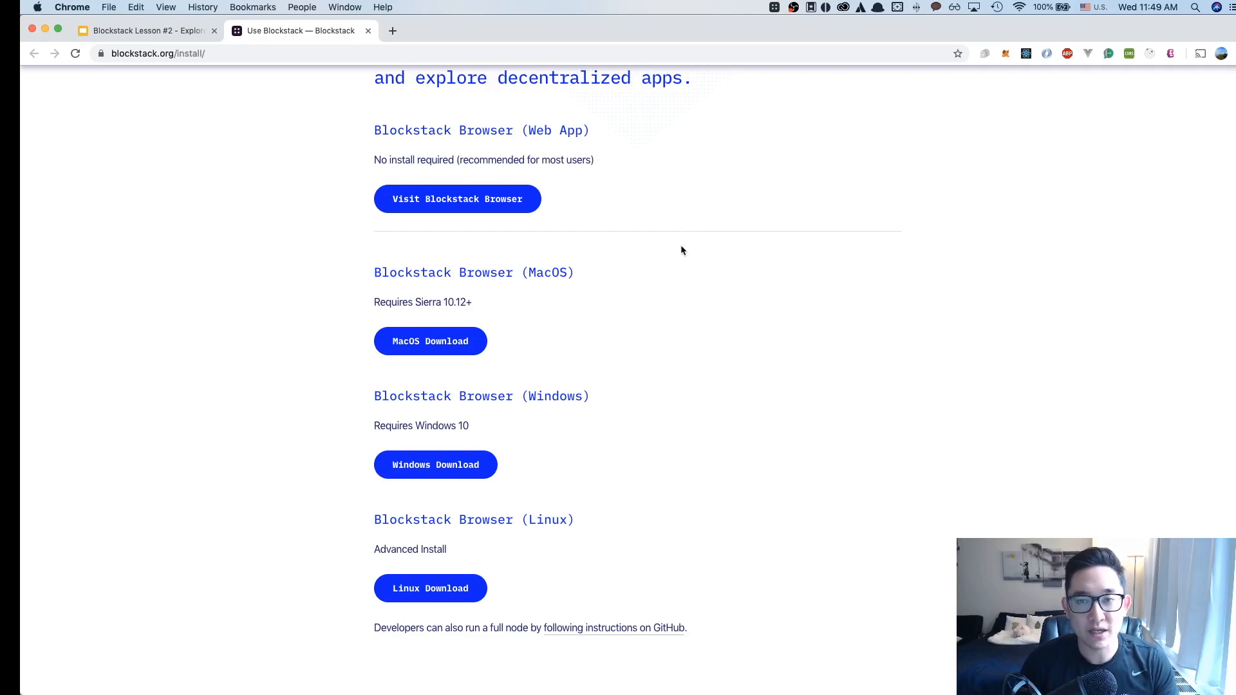
{"action": "mouse_move", "coordinate": [739, 300]}
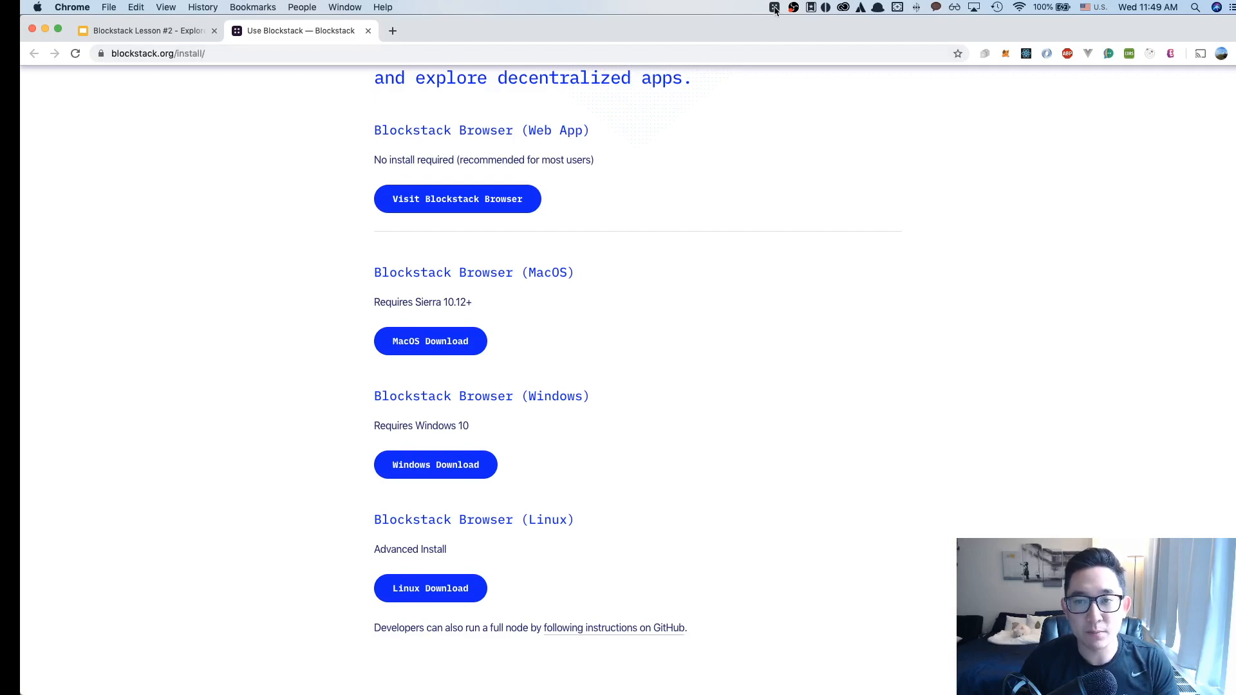
Launch the Blockstack Browser home from the menu bar icon, reaching the Create your Blockstack ID prompt
{"action": "left_click", "coordinate": [773, 8]}
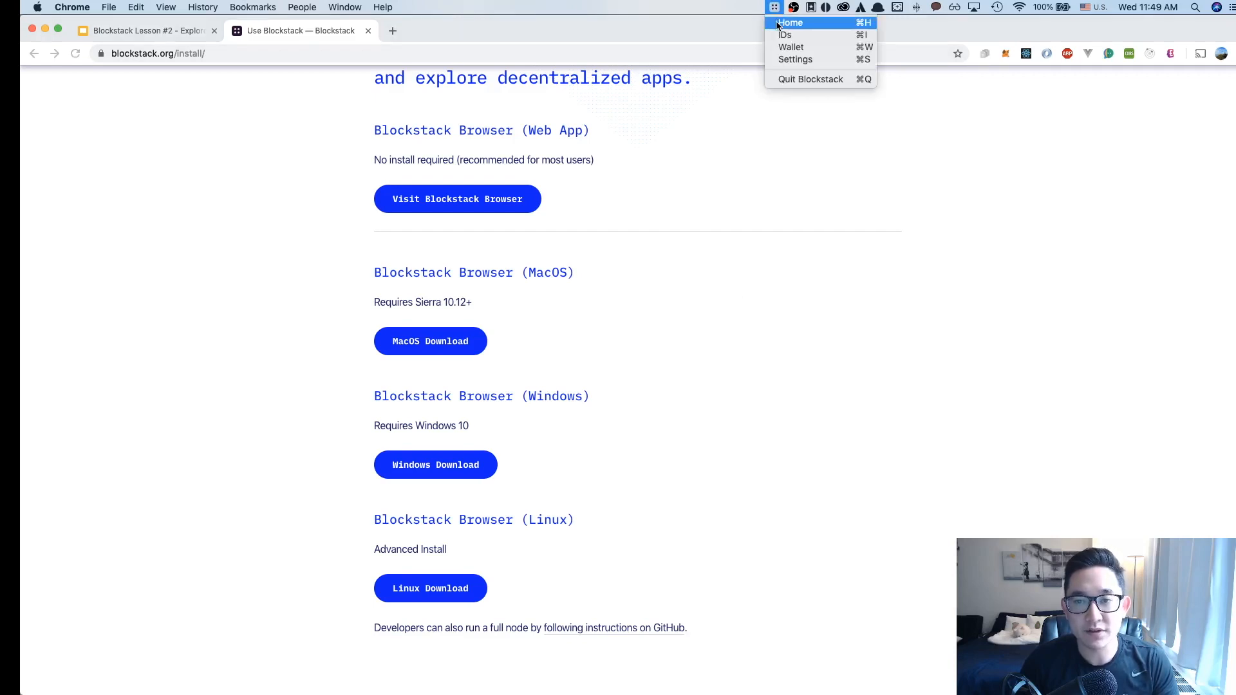
{"action": "left_click", "coordinate": [791, 22]}
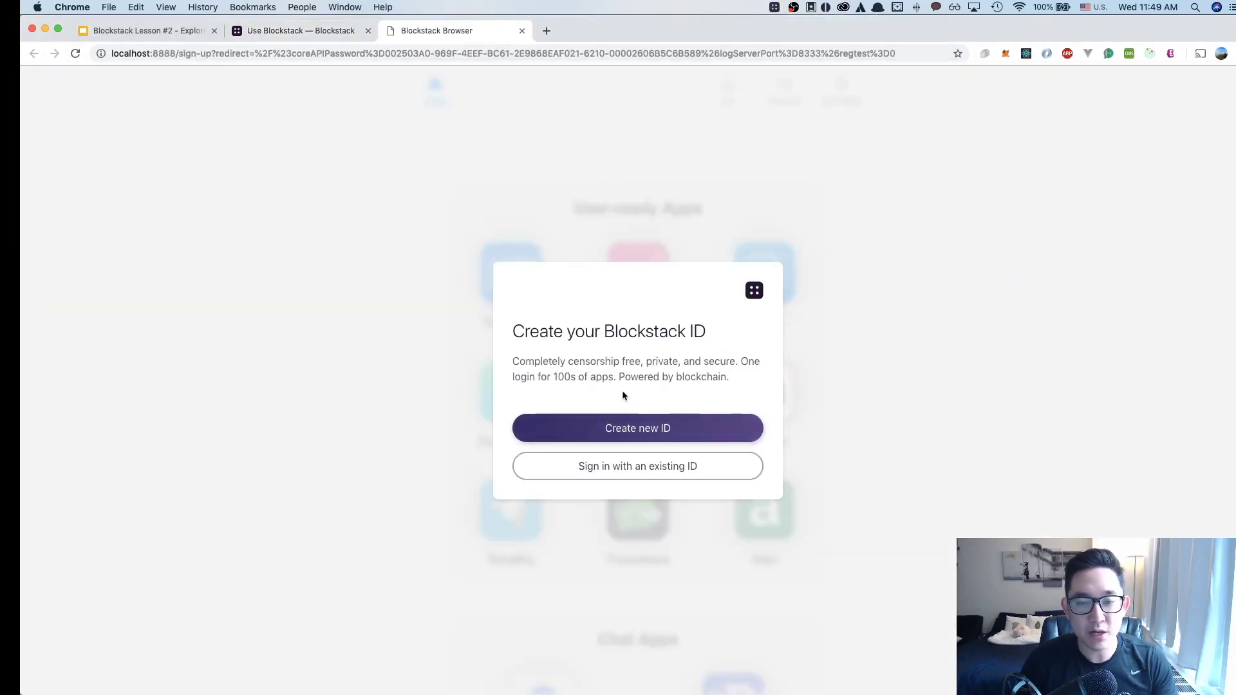
{"action": "mouse_move", "coordinate": [654, 439]}
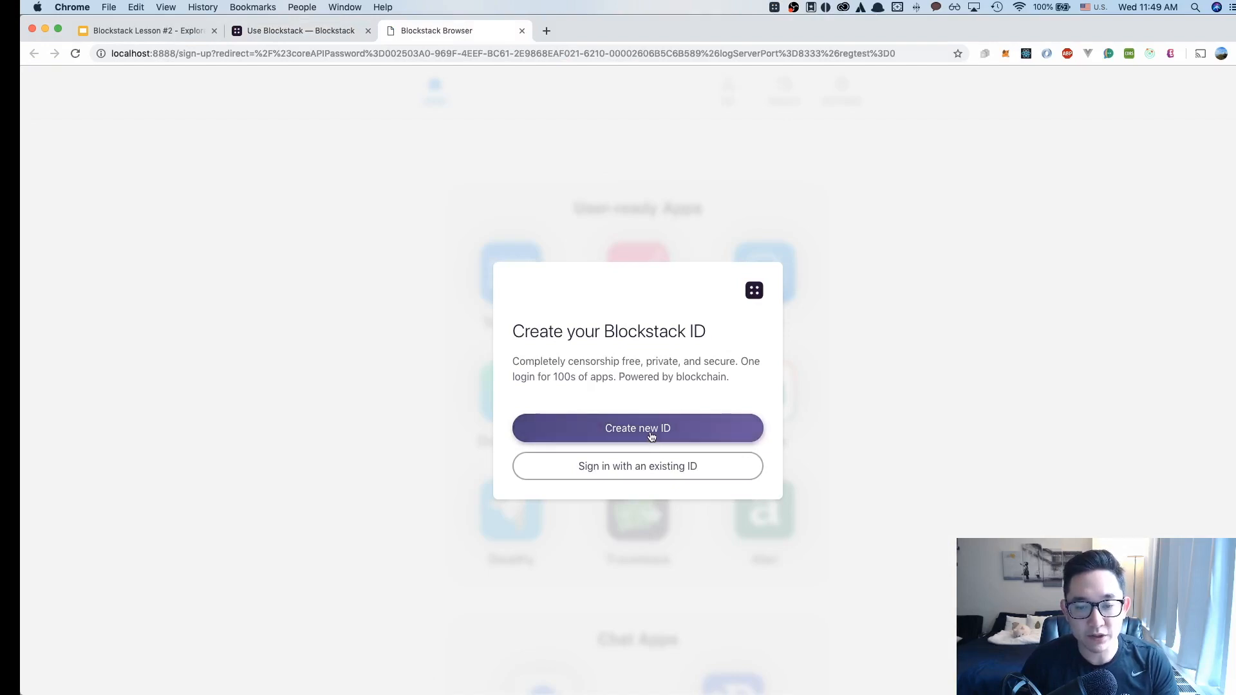
Begin a new Blockstack ID with username techrally2 and confirm it is available
{"action": "left_click", "coordinate": [637, 427]}
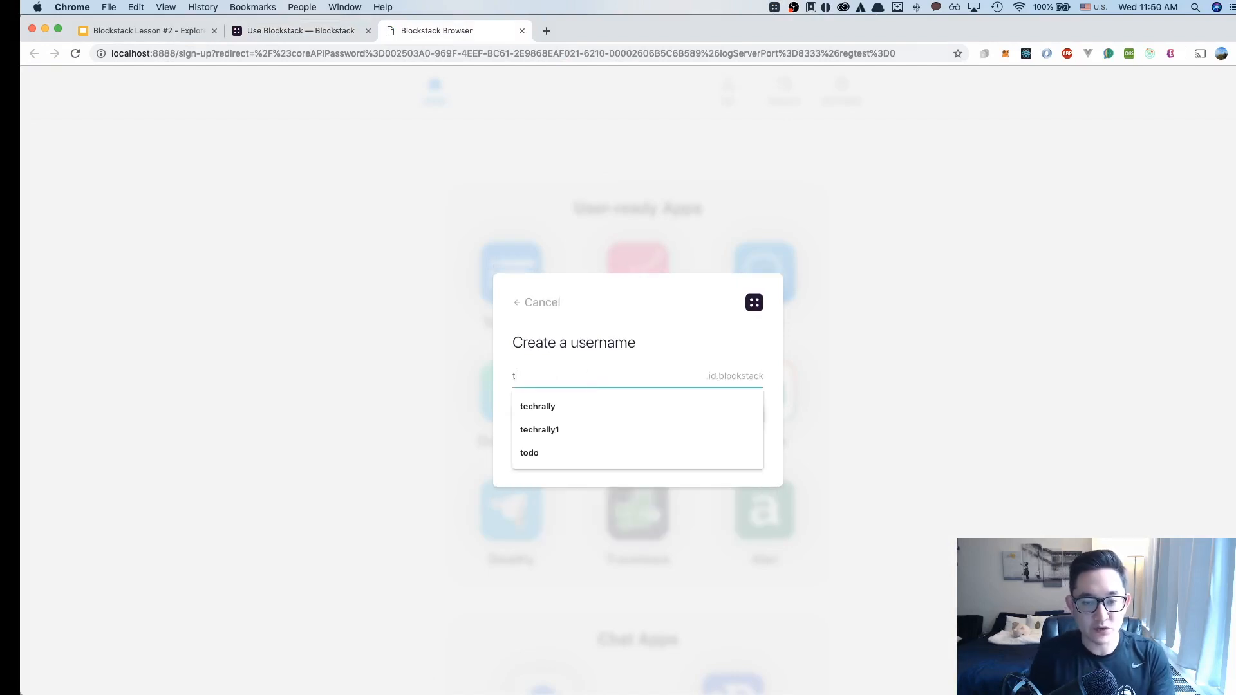
{"action": "left_click", "coordinate": [540, 428]}
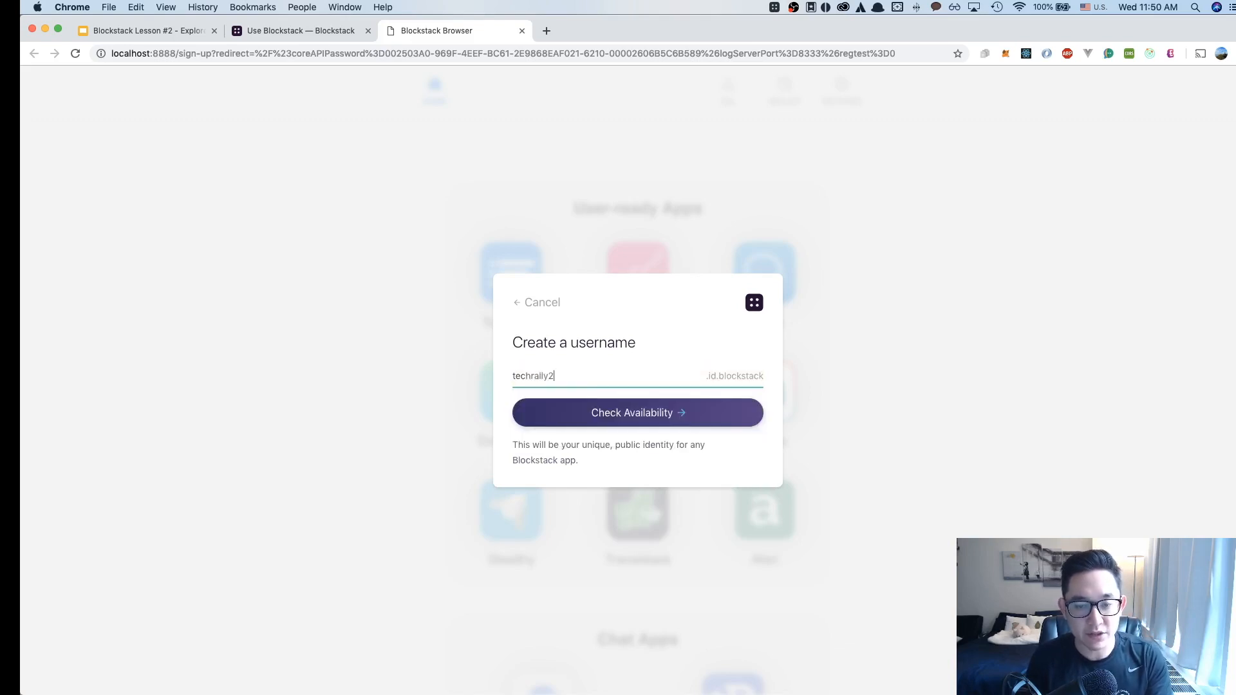
{"action": "left_click", "coordinate": [637, 412]}
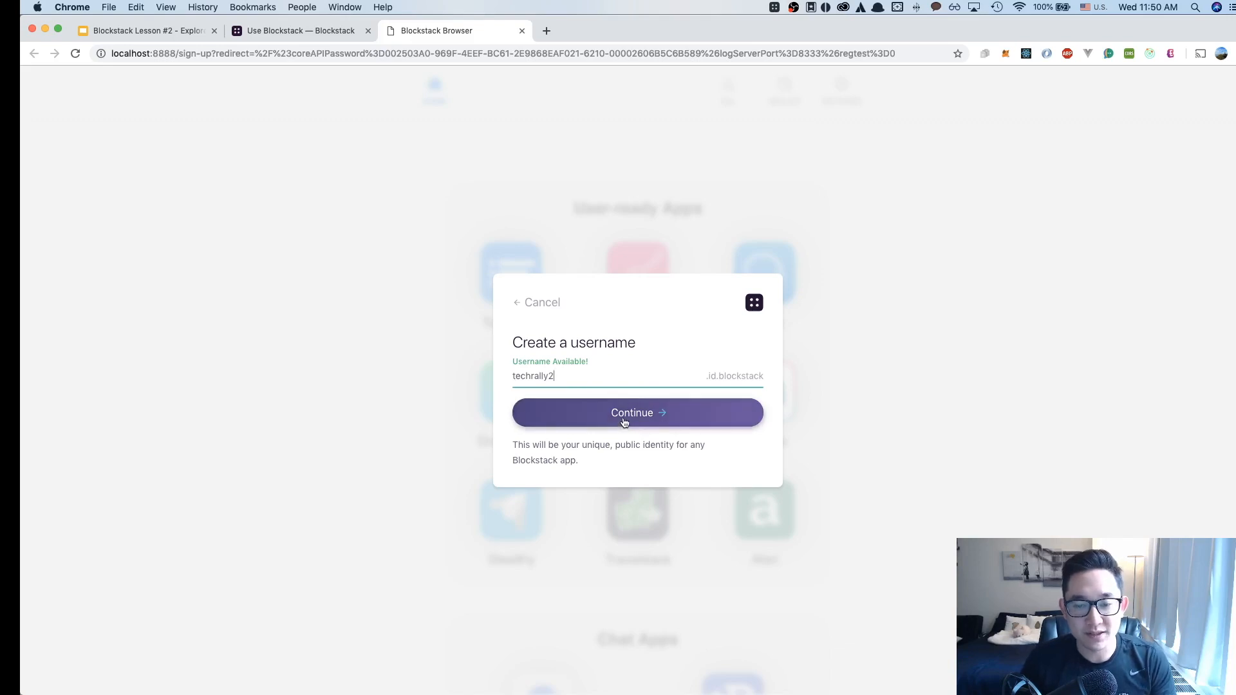
{"action": "left_click", "coordinate": [637, 412]}
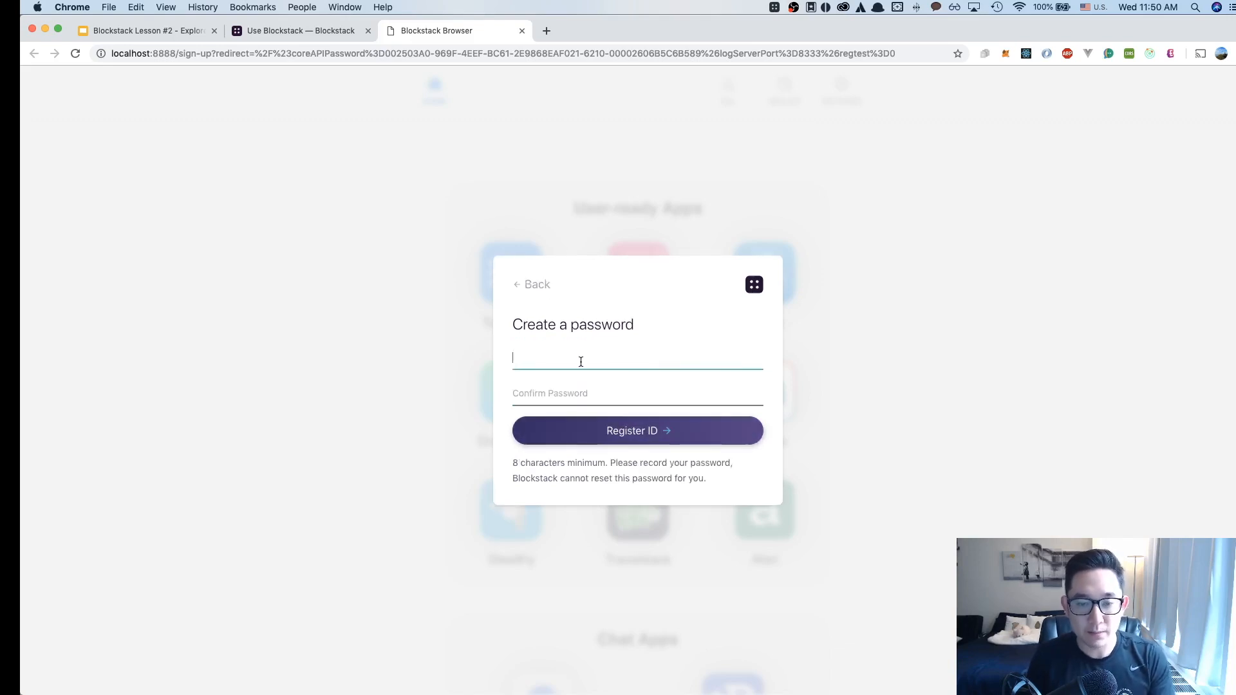
{"action": "type", "text": "password"}
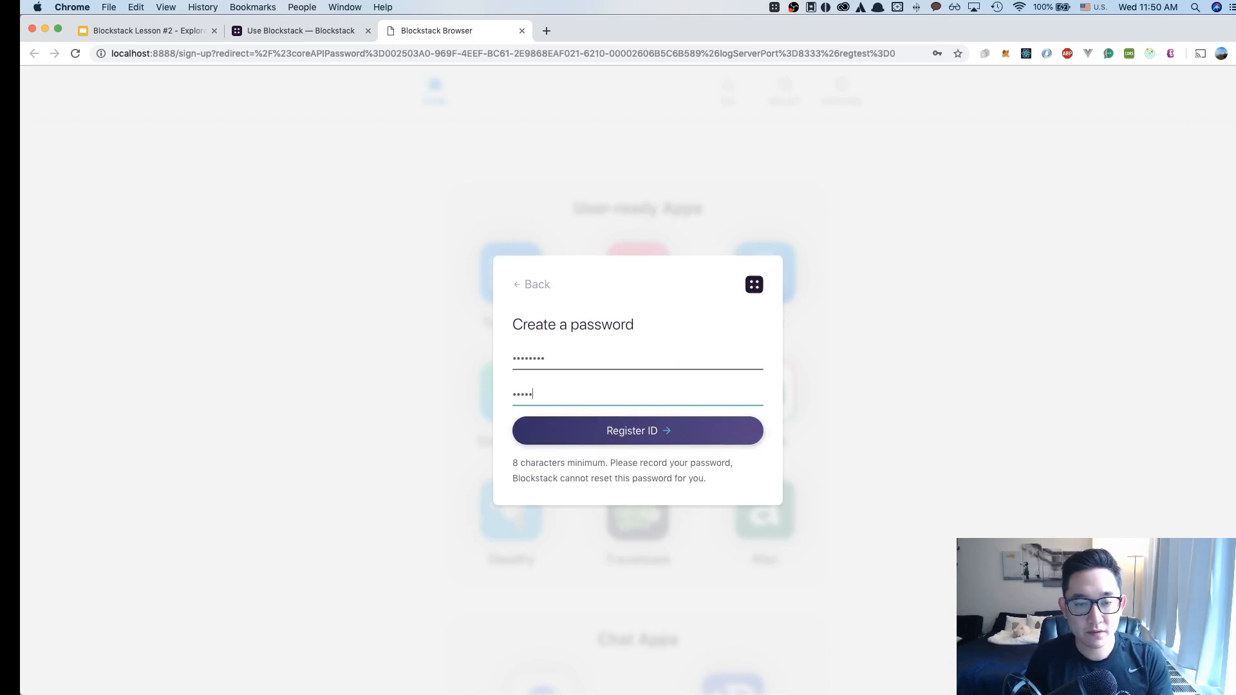
{"action": "left_click", "coordinate": [637, 430]}
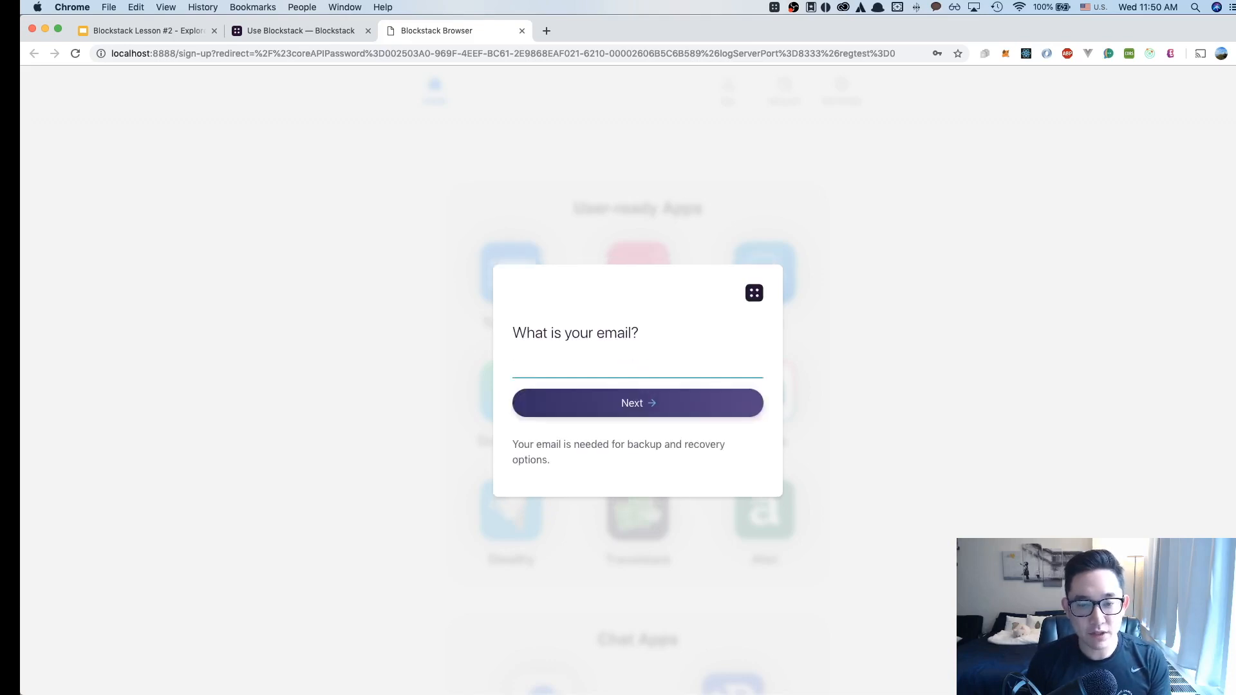
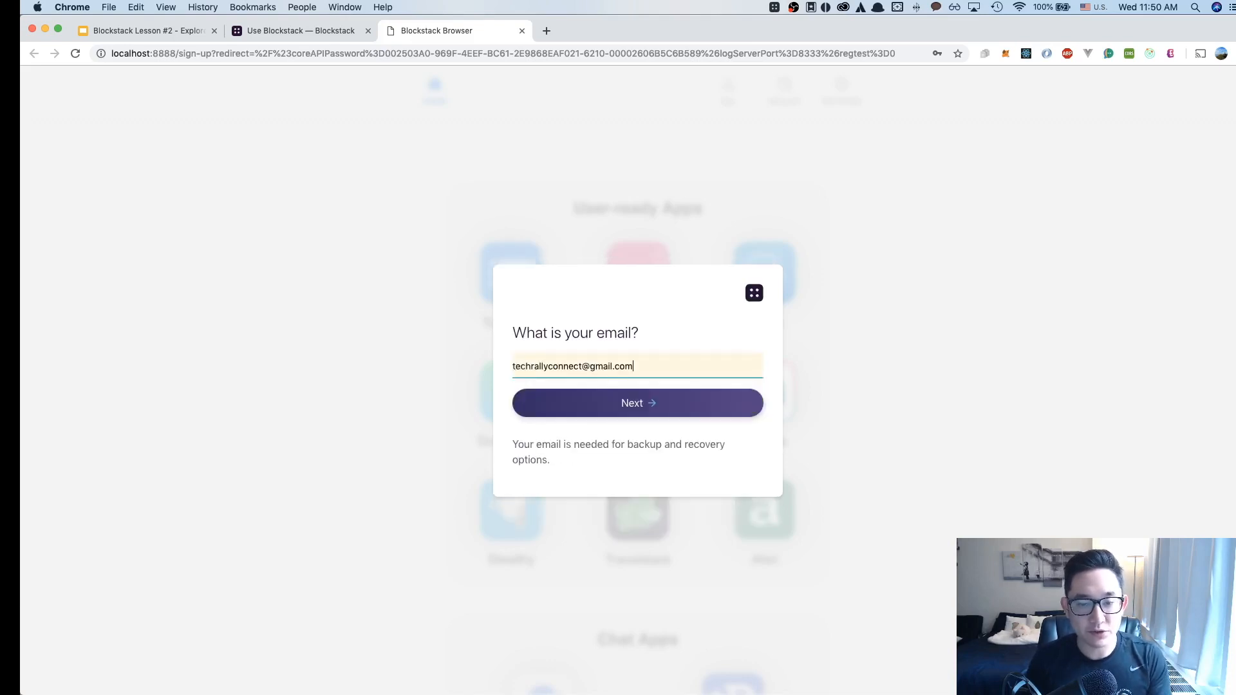
{"action": "left_click", "coordinate": [637, 403]}
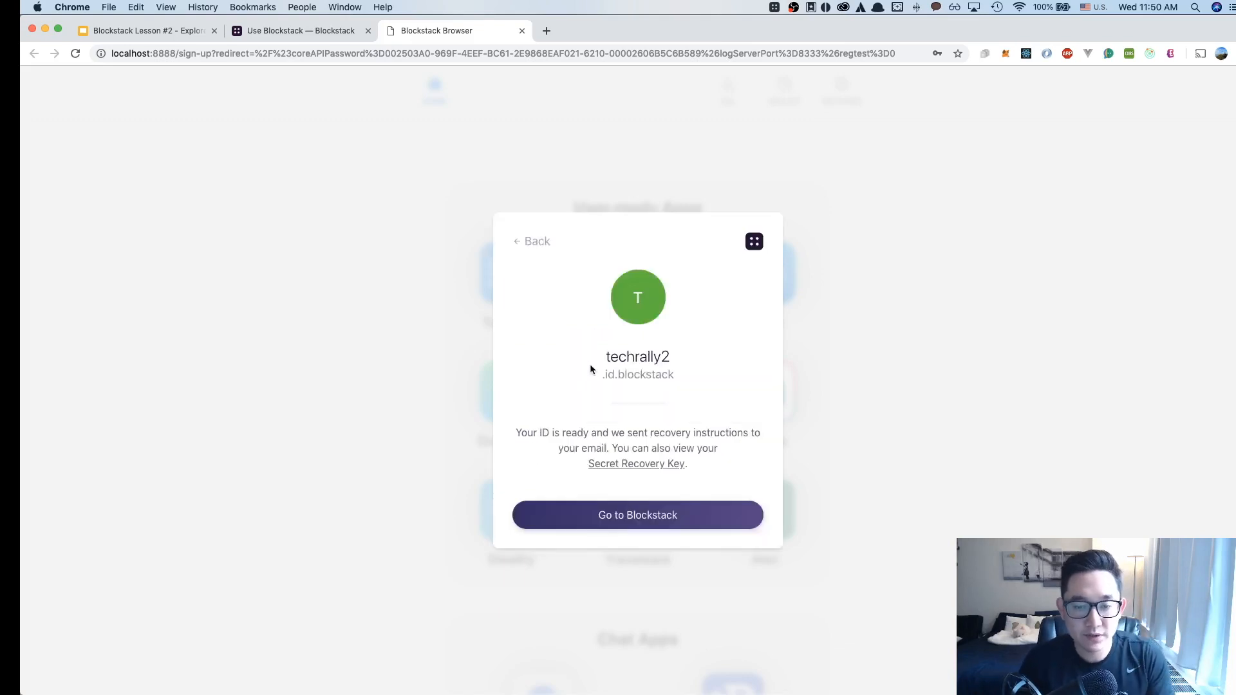
{"action": "mouse_move", "coordinate": [673, 381]}
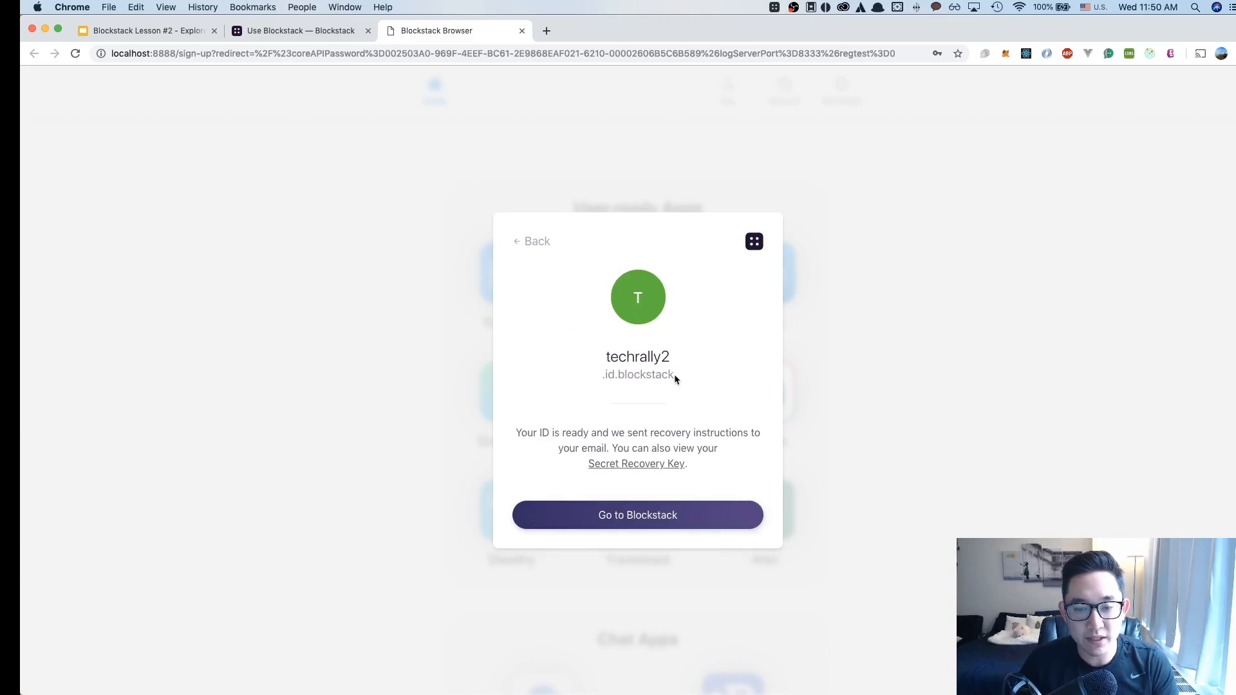
{"action": "mouse_move", "coordinate": [637, 514]}
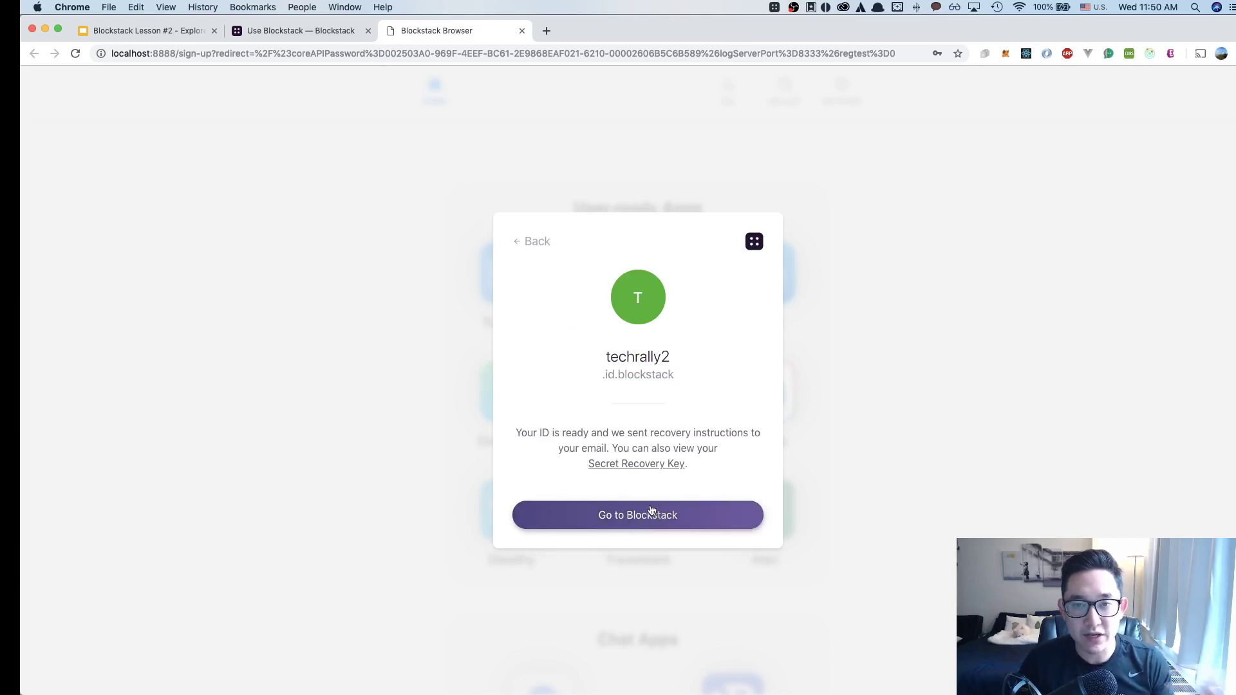
{"action": "left_click", "coordinate": [637, 515]}
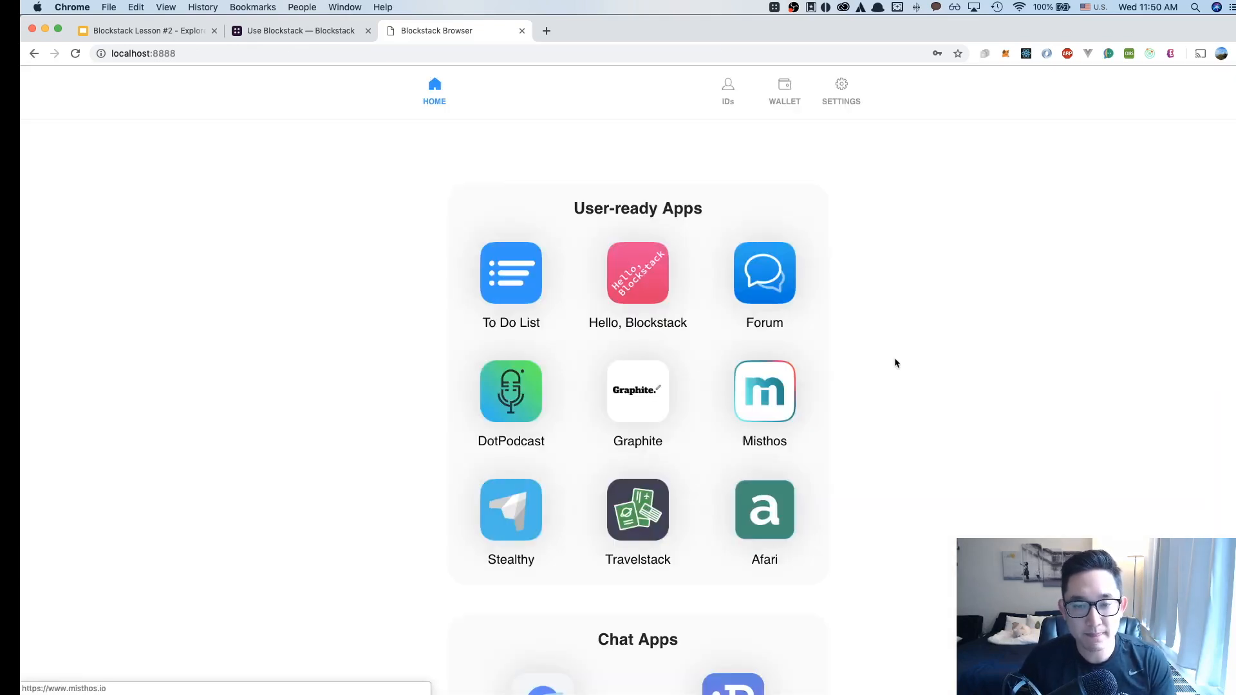
{"action": "mouse_move", "coordinate": [873, 353]}
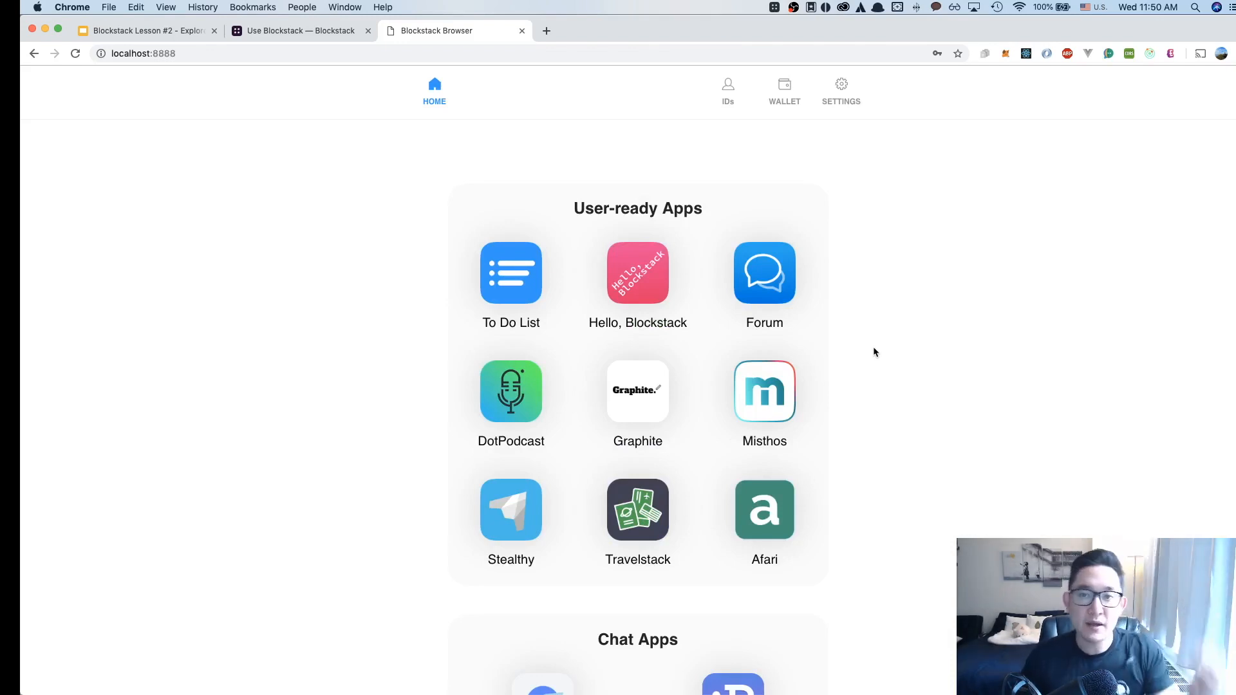
{"action": "mouse_move", "coordinate": [869, 346]}
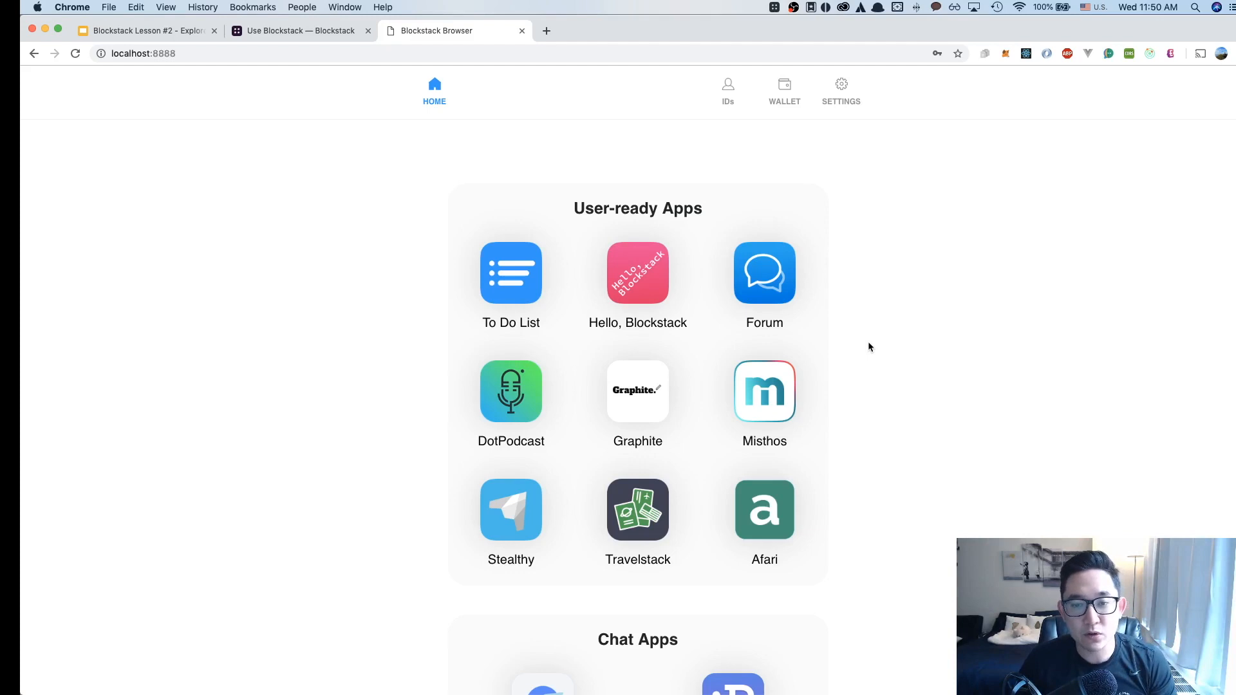
{"action": "mouse_move", "coordinate": [870, 357]}
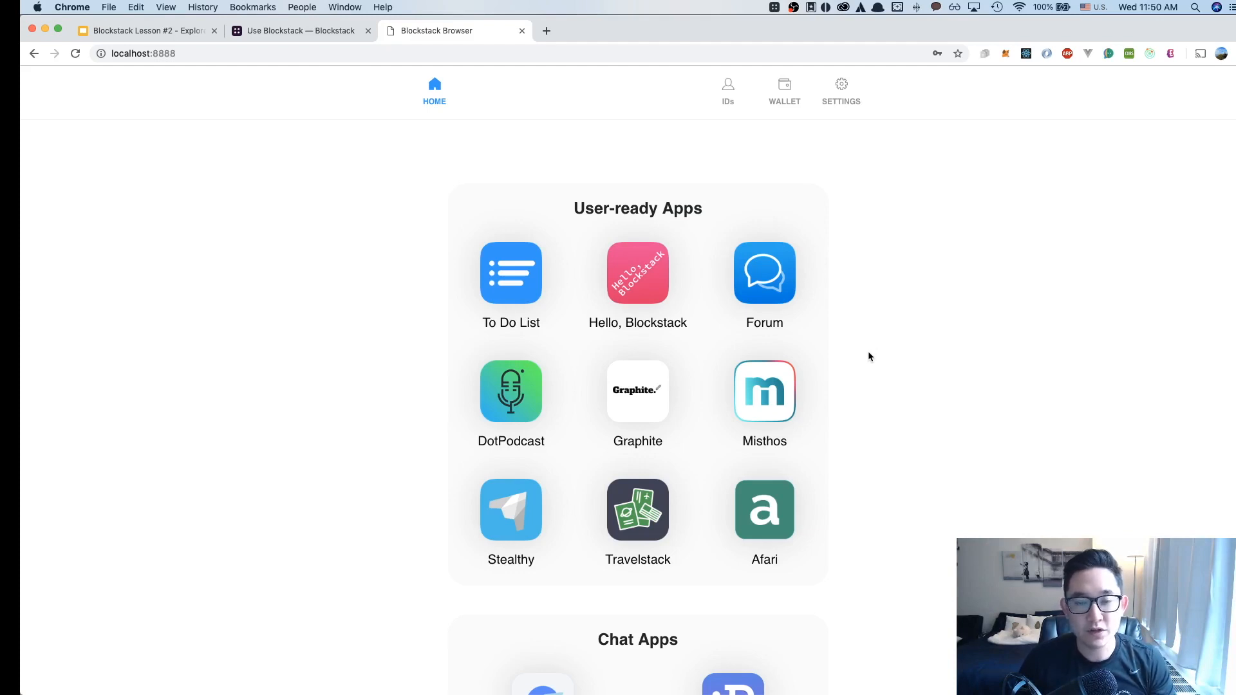
{"action": "scroll", "scroll_direction": "down", "scroll_amount": 3}
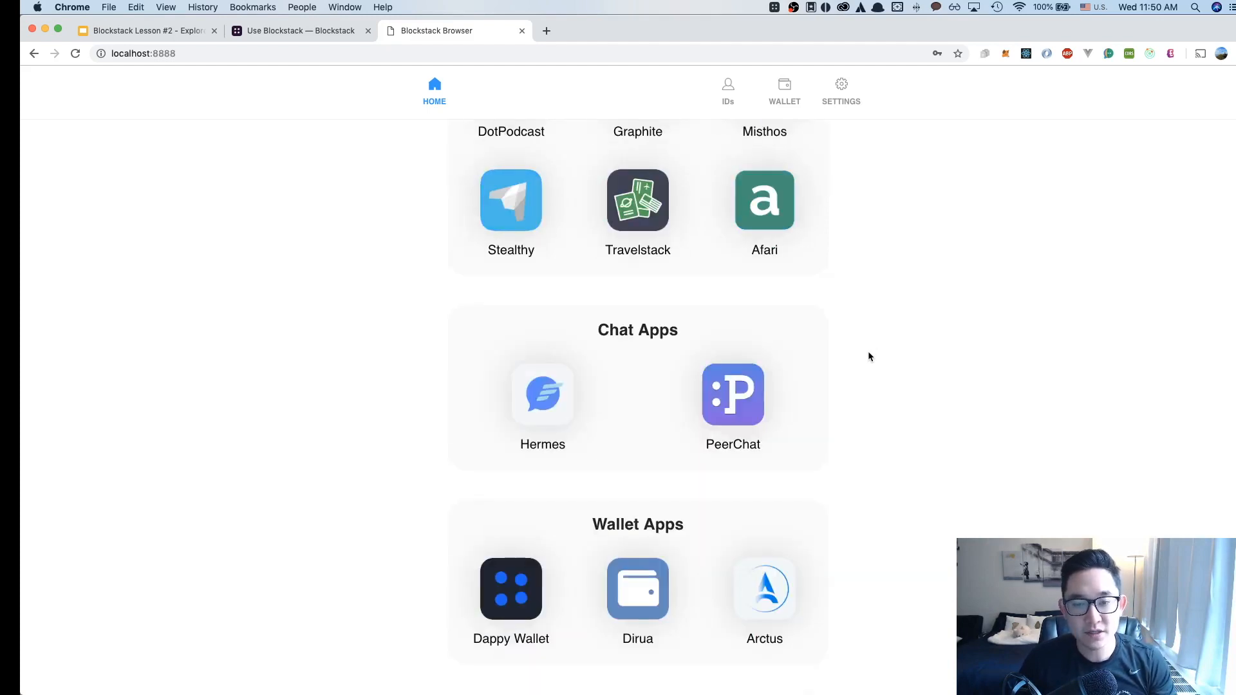
{"action": "scroll", "scroll_direction": "down", "scroll_amount": 3}
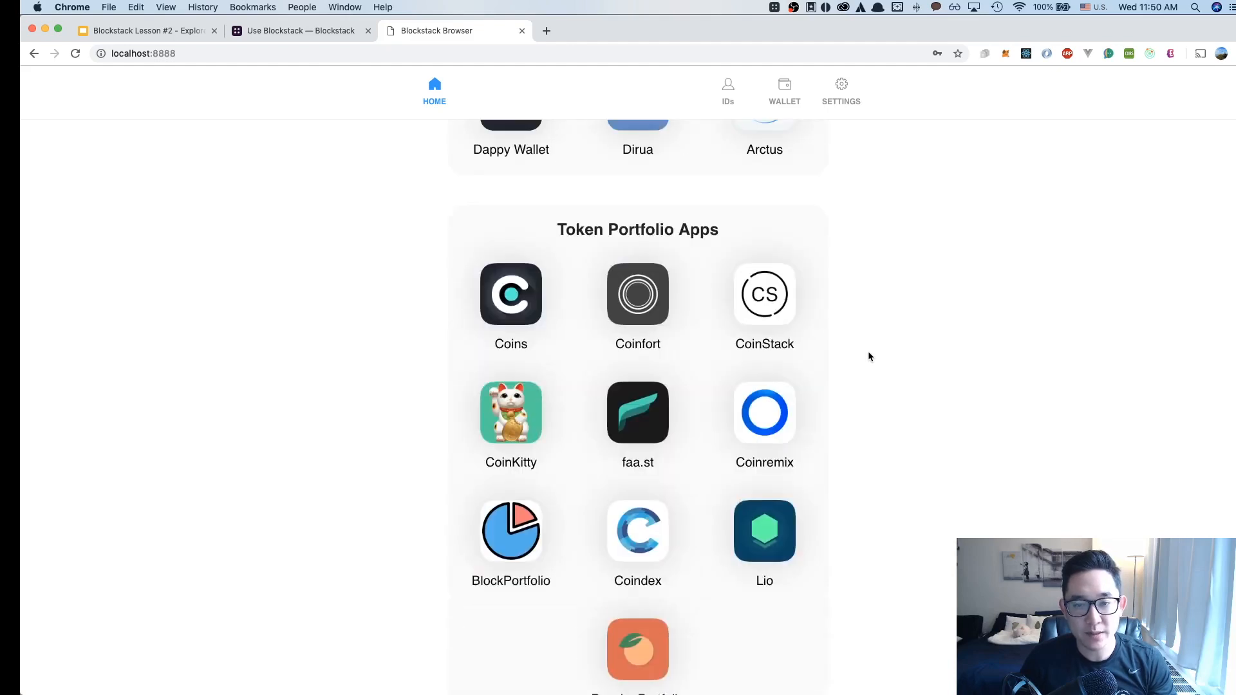
{"action": "scroll", "scroll_direction": "down", "scroll_amount": 3}
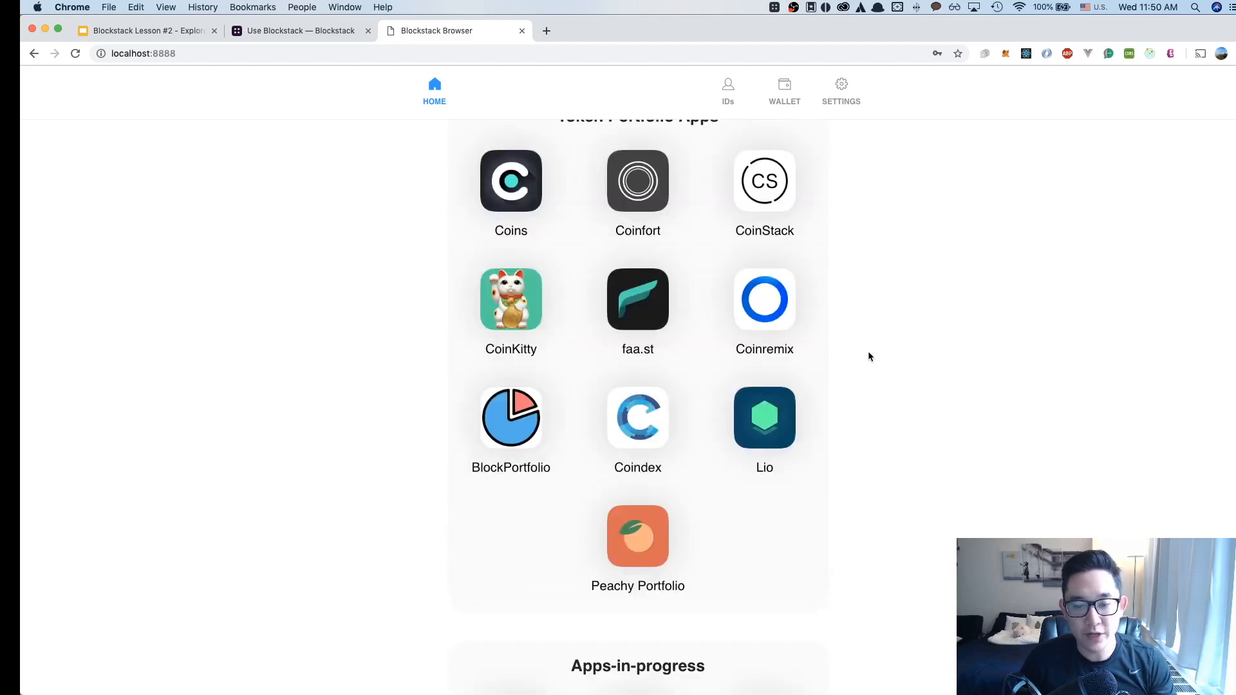
{"action": "scroll", "scroll_direction": "down", "scroll_amount": 3}
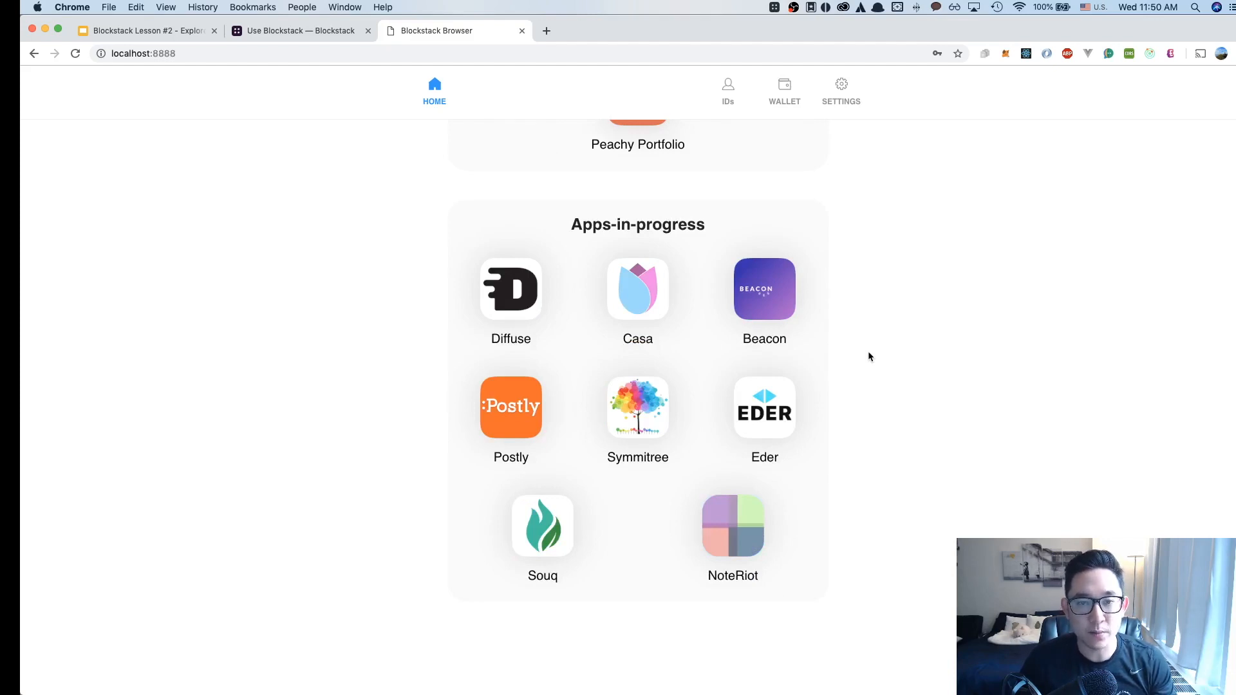
{"action": "scroll", "scroll_direction": "up", "scroll_amount": 3}
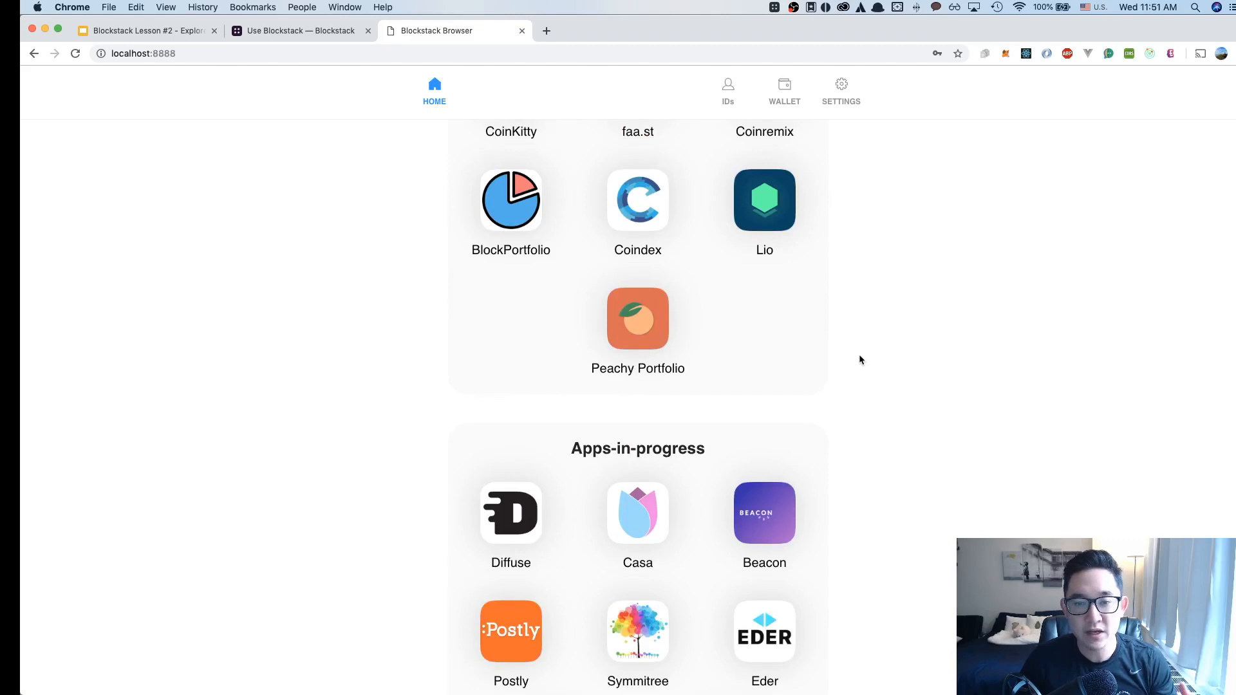
{"action": "scroll", "scroll_direction": "up", "scroll_amount": 3}
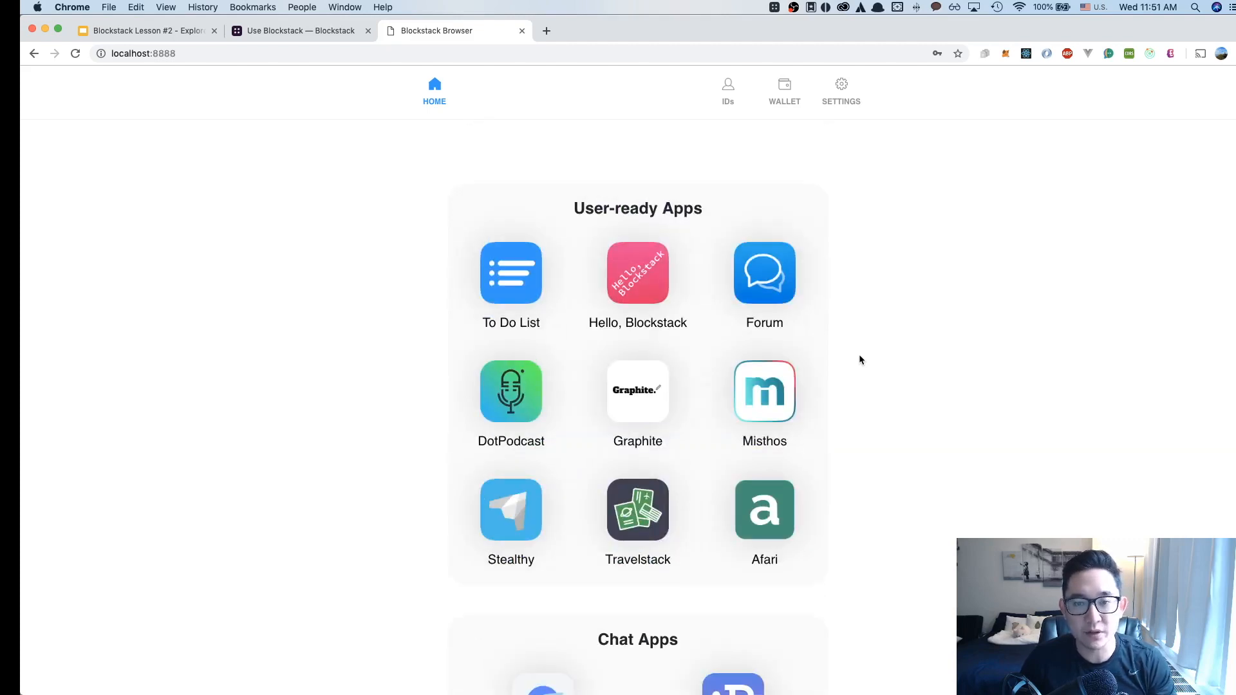
{"action": "mouse_move", "coordinate": [587, 296]}
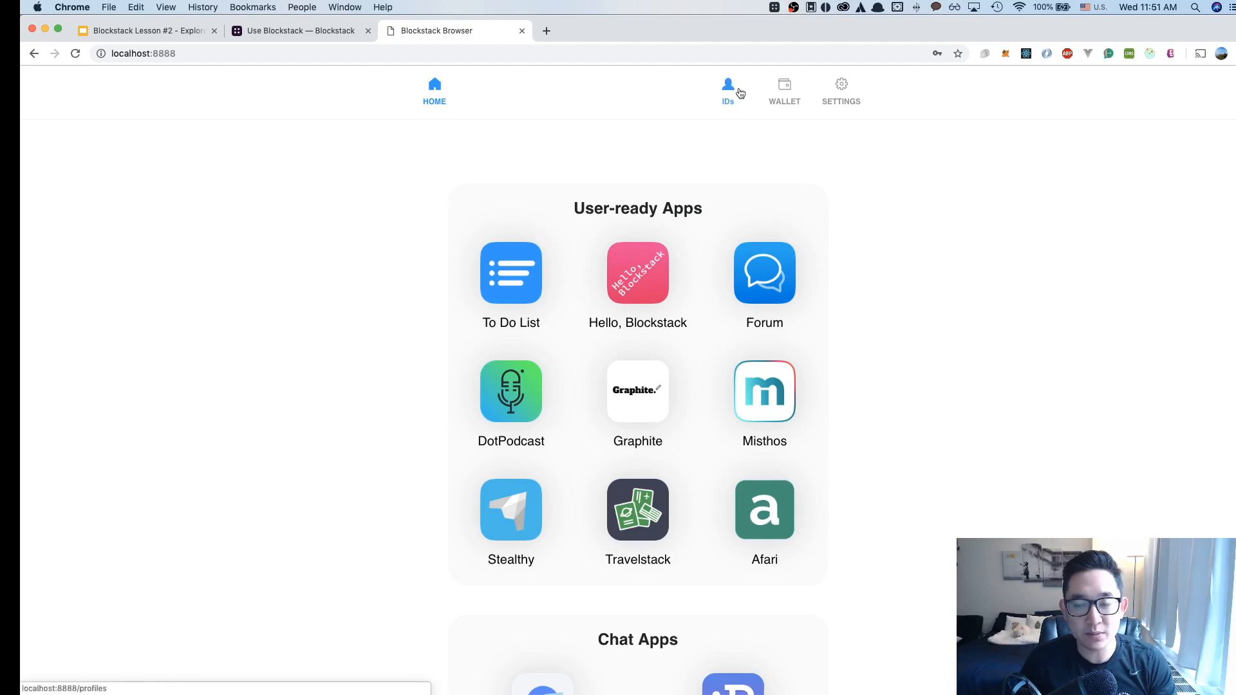
View the techrally2.id.blockstack profile, peek at the name/bio edit form and cancel without changes
{"action": "left_click", "coordinate": [727, 89]}
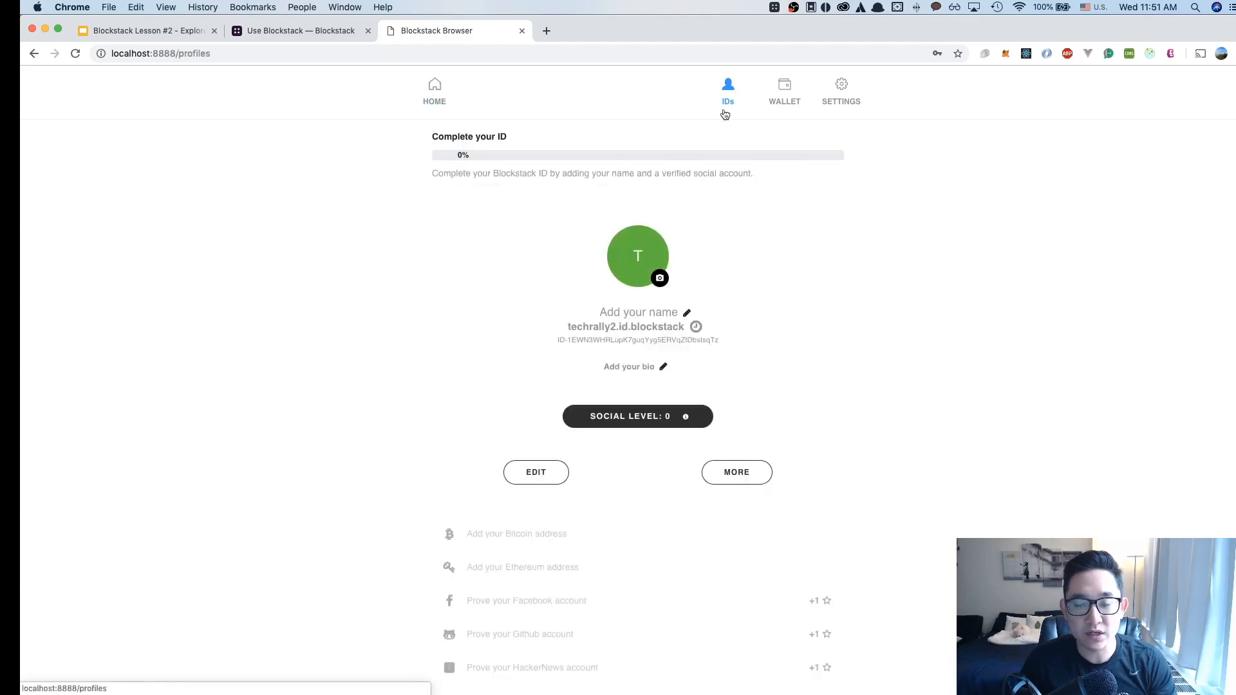
{"action": "mouse_move", "coordinate": [612, 274]}
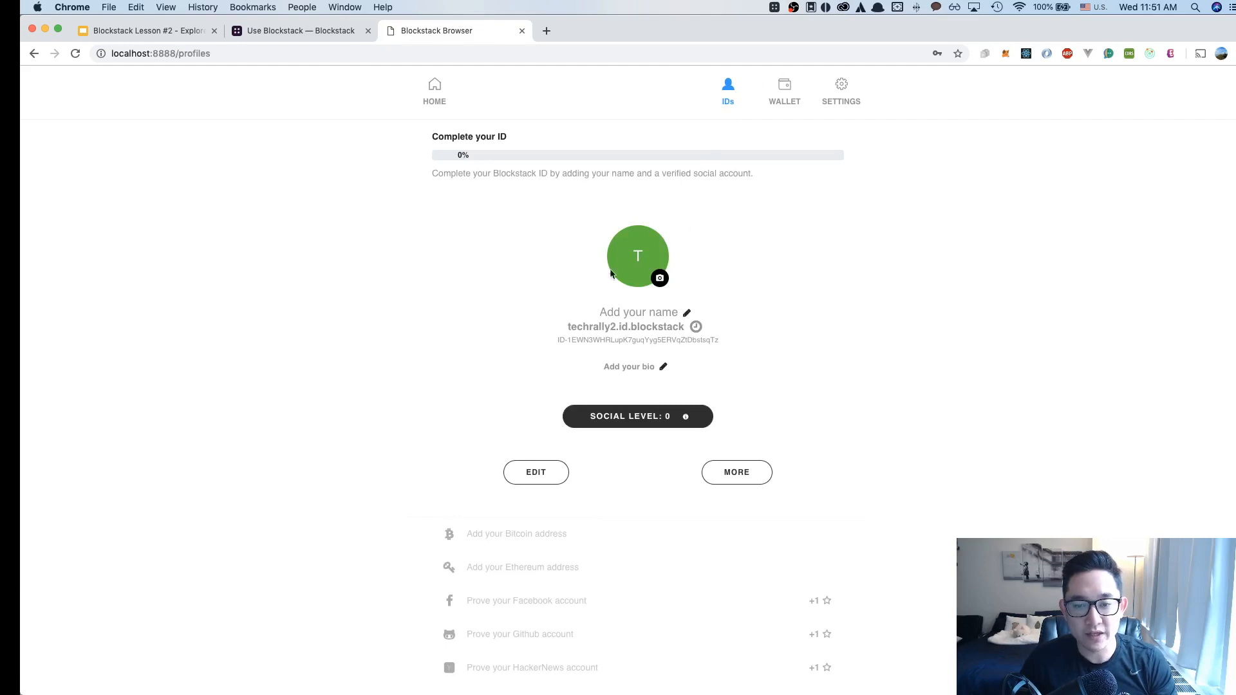
{"action": "left_click", "coordinate": [536, 472]}
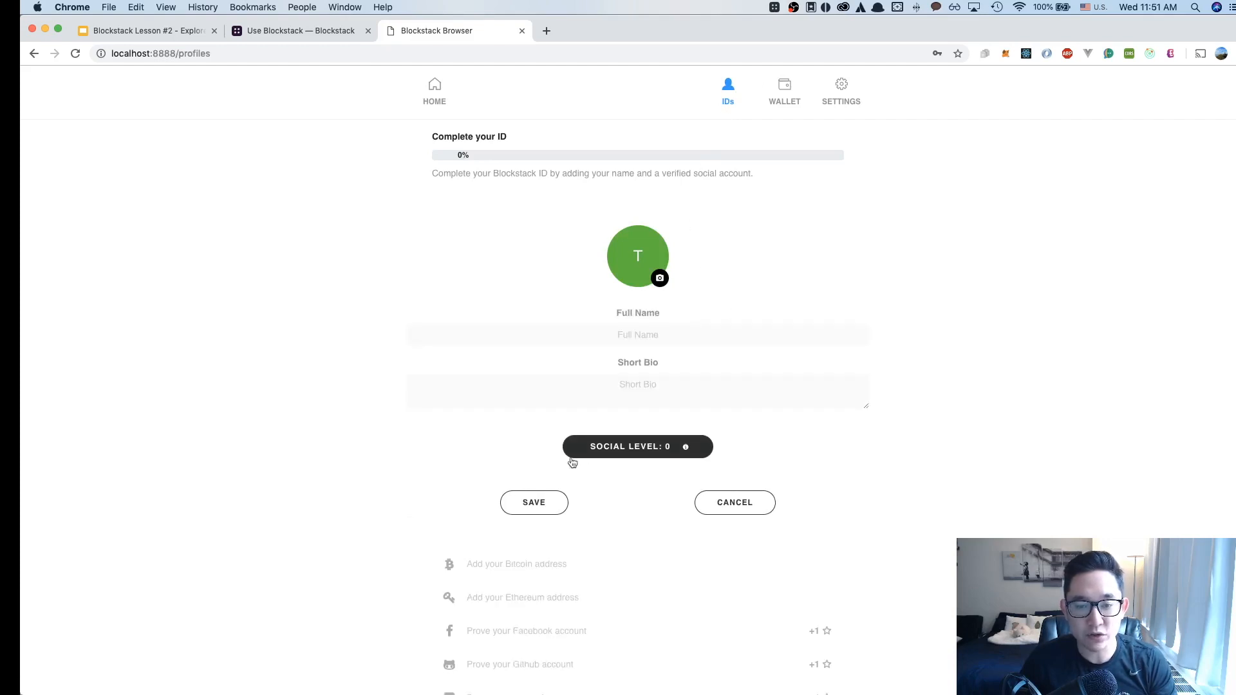
{"action": "mouse_move", "coordinate": [733, 504]}
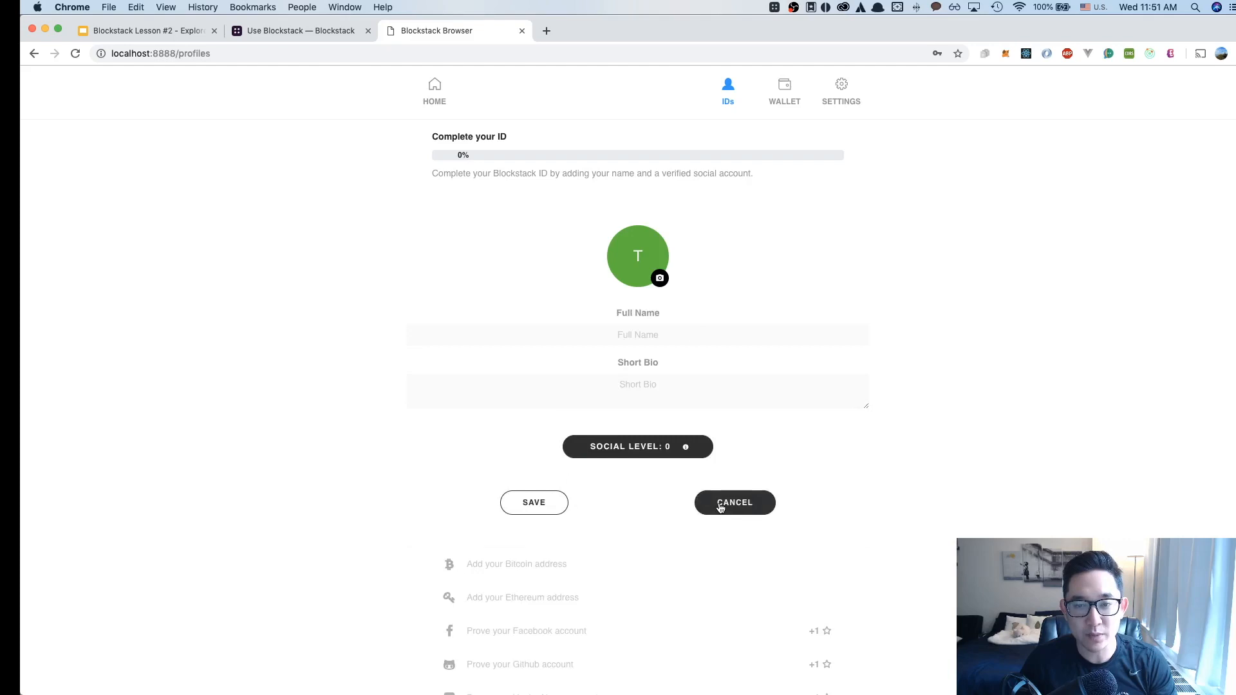
{"action": "left_click", "coordinate": [734, 503]}
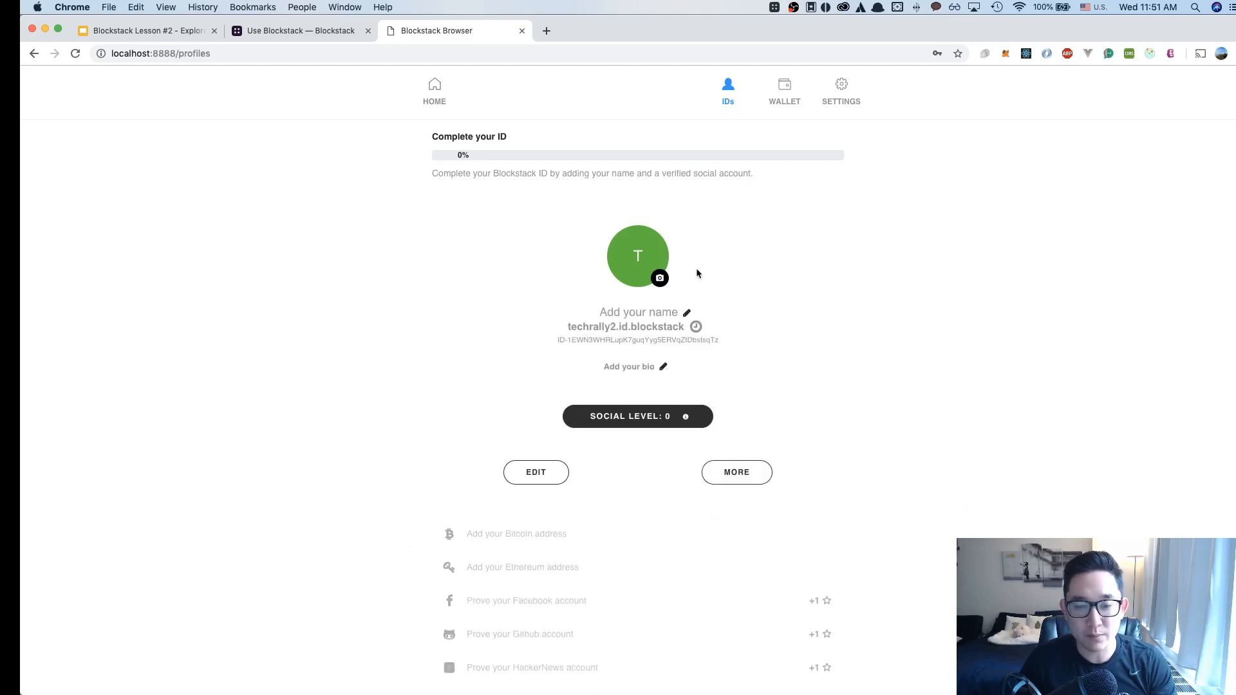
{"action": "scroll", "scroll_direction": "down", "scroll_amount": 3}
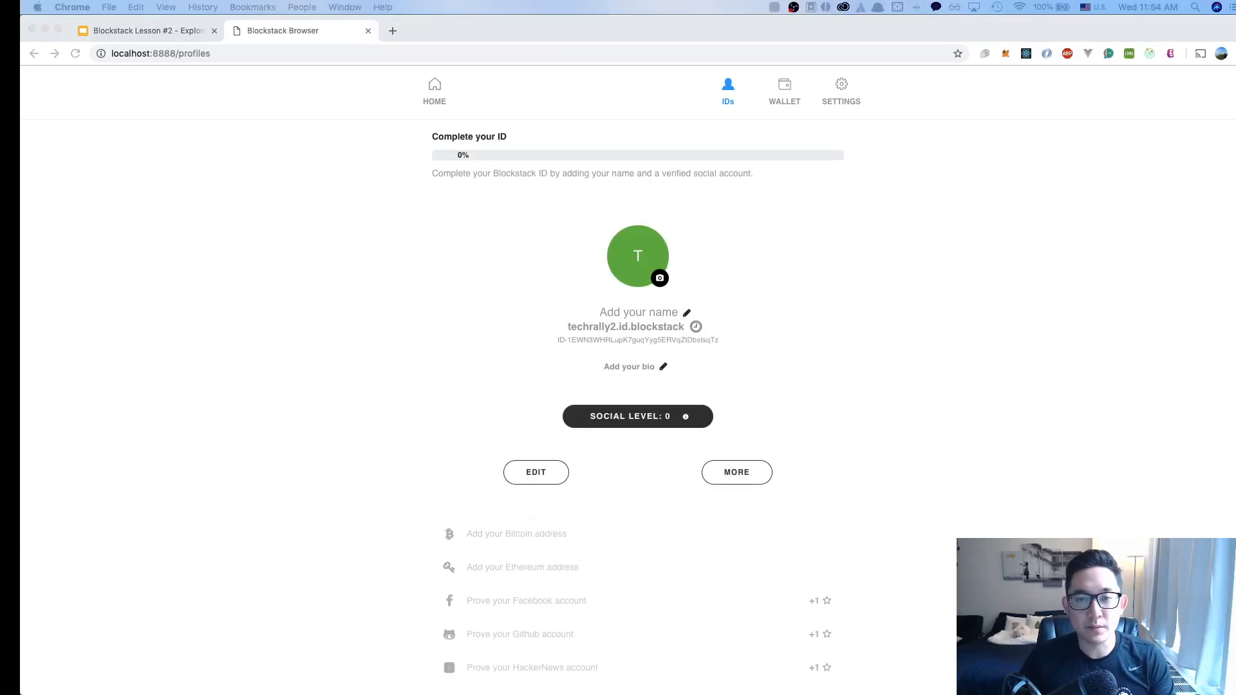
{"action": "mouse_move", "coordinate": [438, 107]}
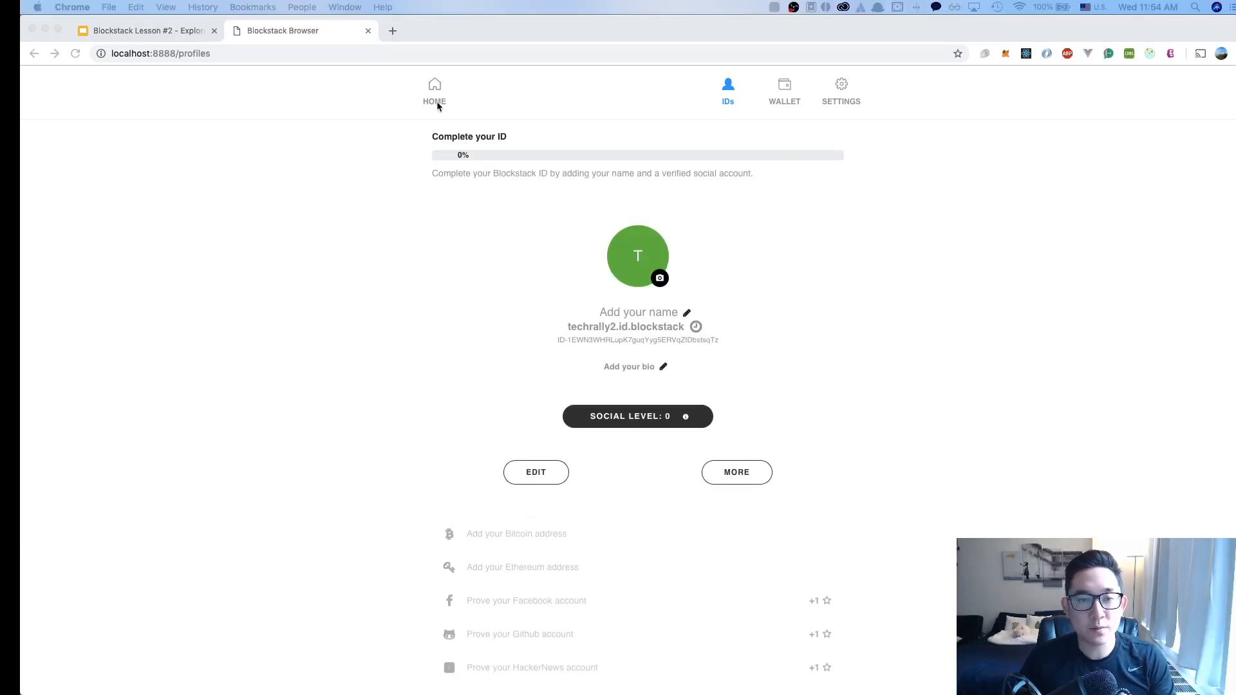
{"action": "mouse_move", "coordinate": [438, 100]}
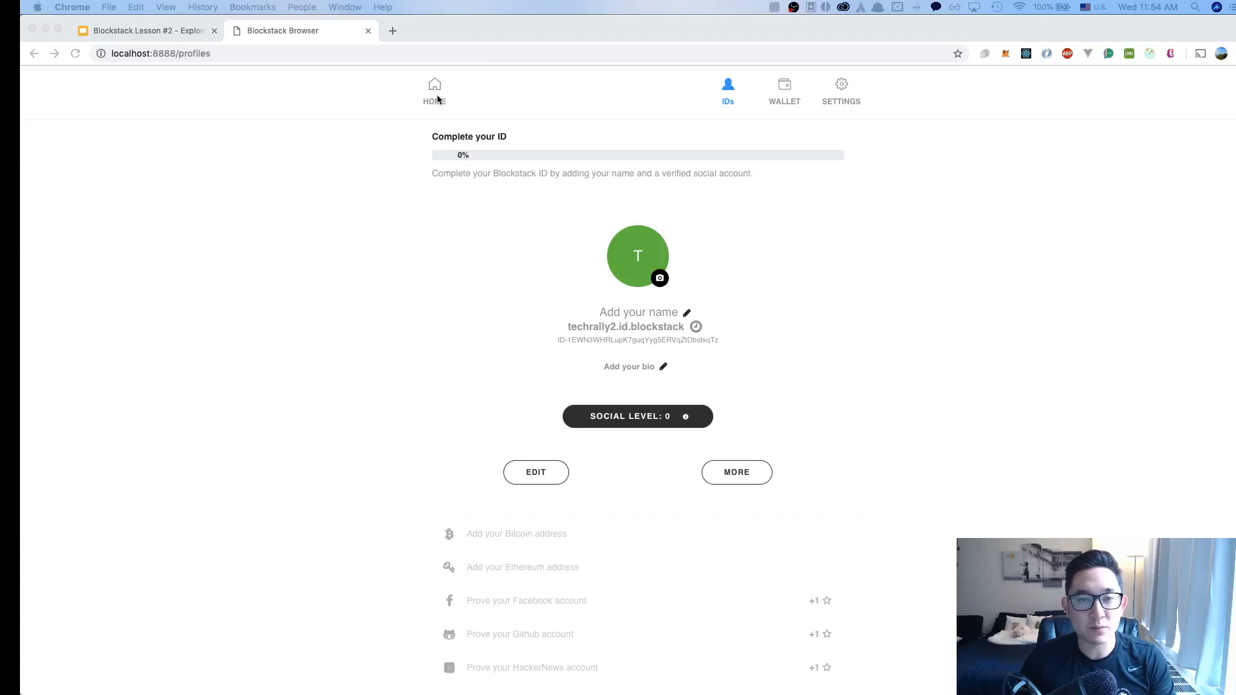
Launch the To Do List app from the User-ready Apps catalogue into a new tab
{"action": "left_click", "coordinate": [434, 89]}
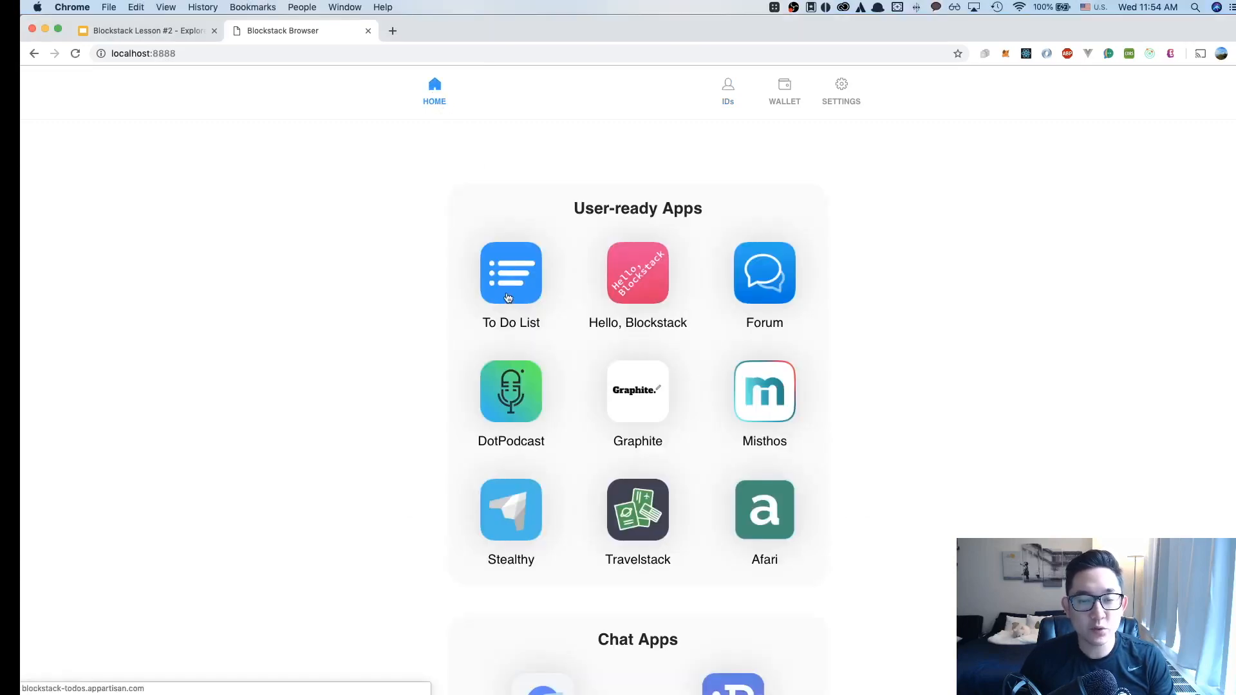
{"action": "left_click", "coordinate": [511, 273]}
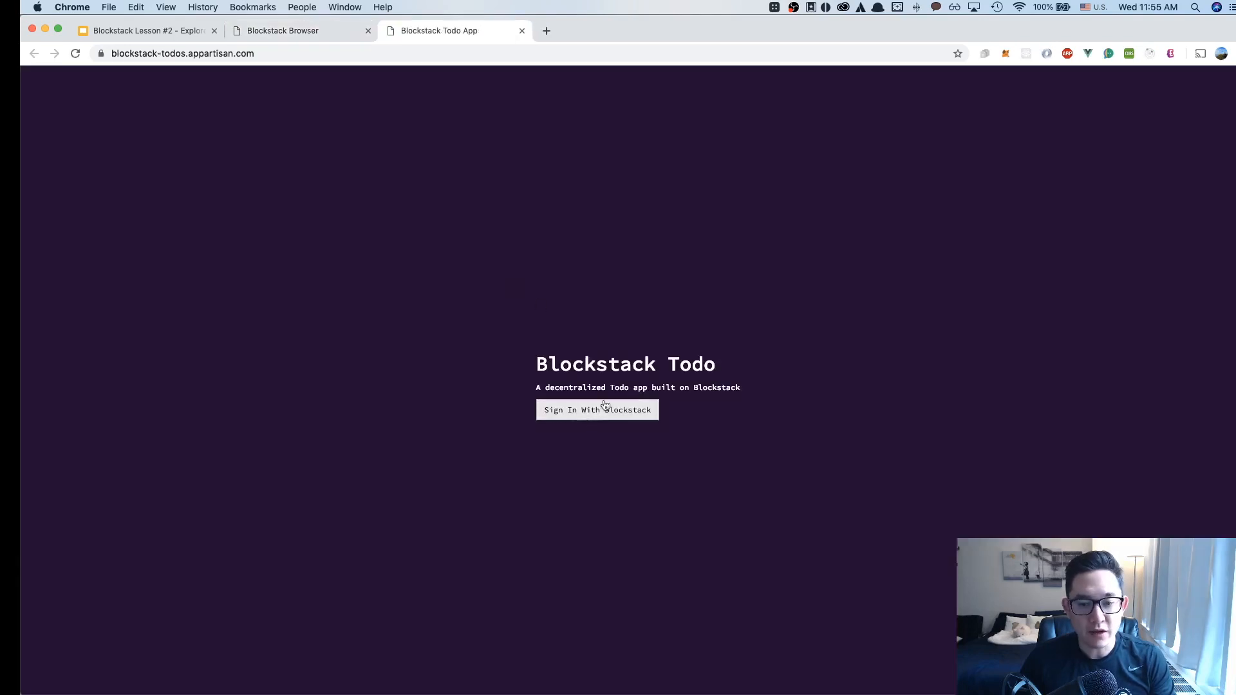
{"action": "mouse_move", "coordinate": [484, 343]}
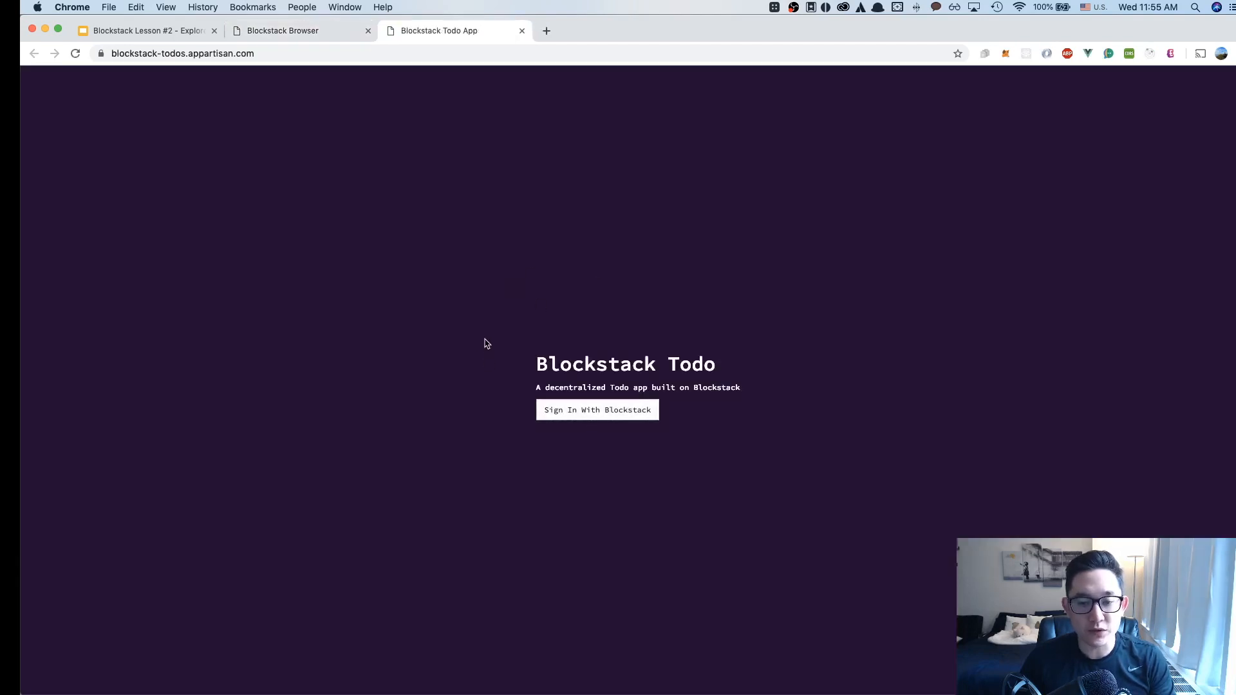
{"action": "mouse_move", "coordinate": [591, 440]}
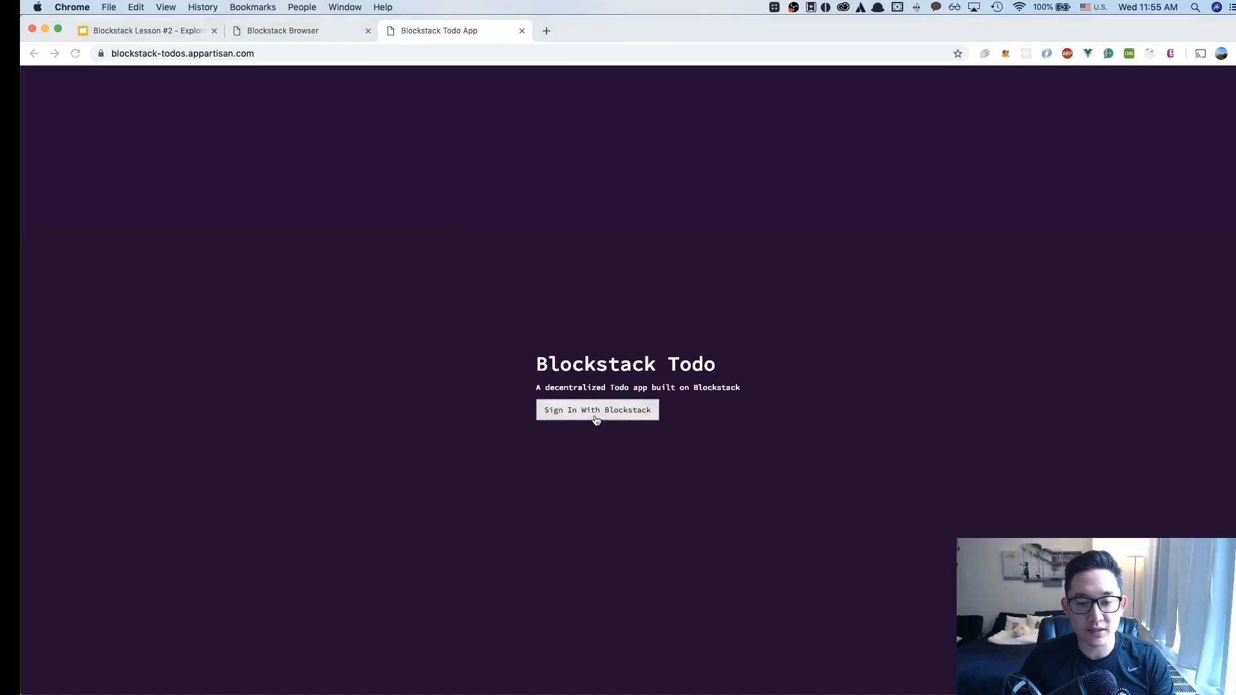
Sign in to the Todo App with the techrally2.id.blockstack ID
{"action": "left_click", "coordinate": [596, 409]}
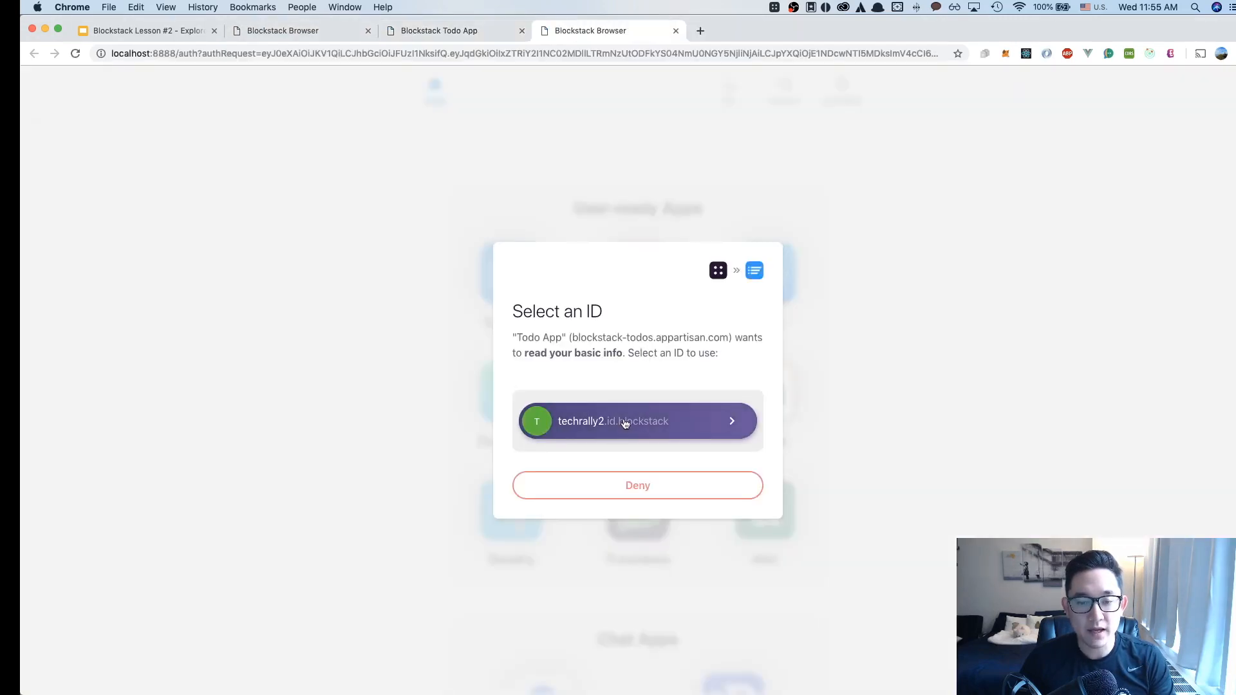
{"action": "left_click", "coordinate": [637, 421]}
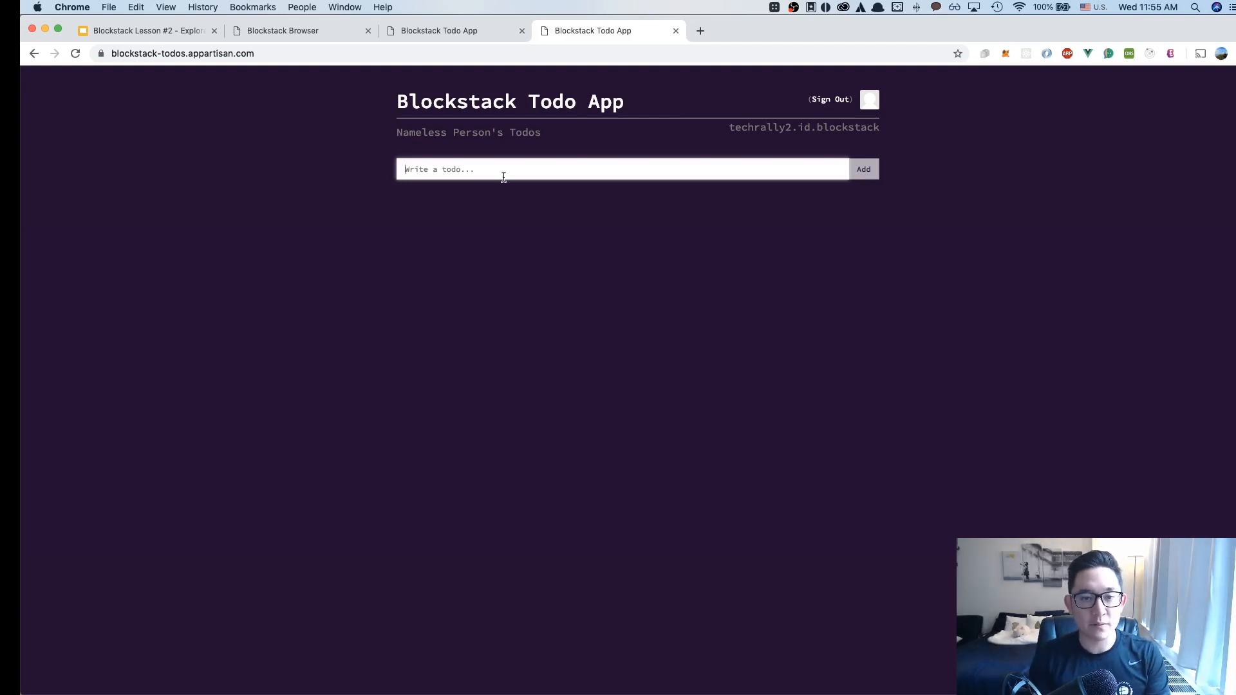
Add the todos Post I, Post II and Post III to the list
{"action": "left_click", "coordinate": [862, 168]}
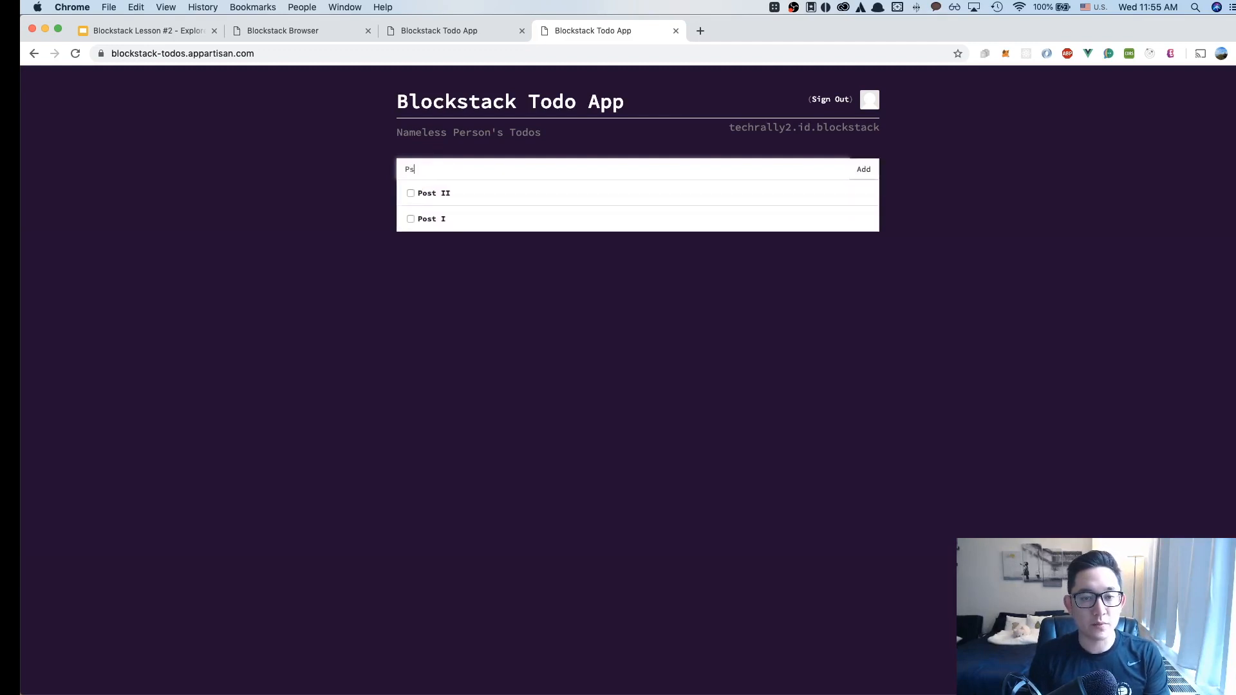
{"action": "left_click", "coordinate": [863, 169]}
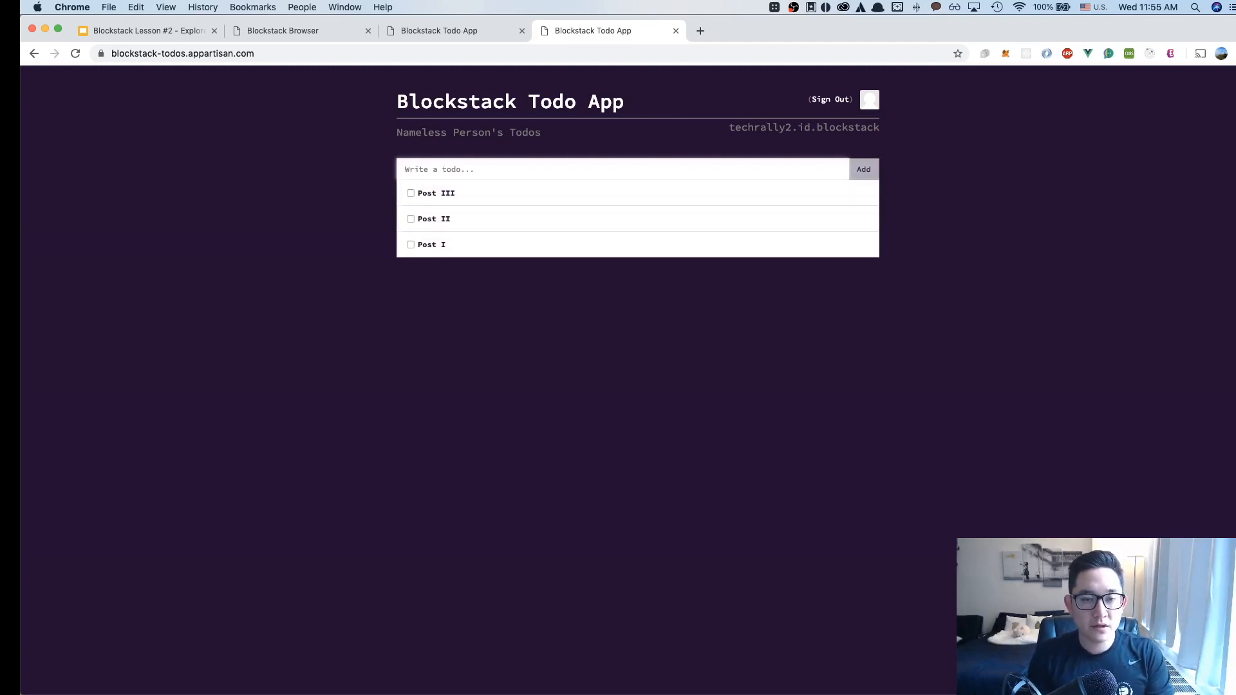
{"action": "mouse_move", "coordinate": [504, 302]}
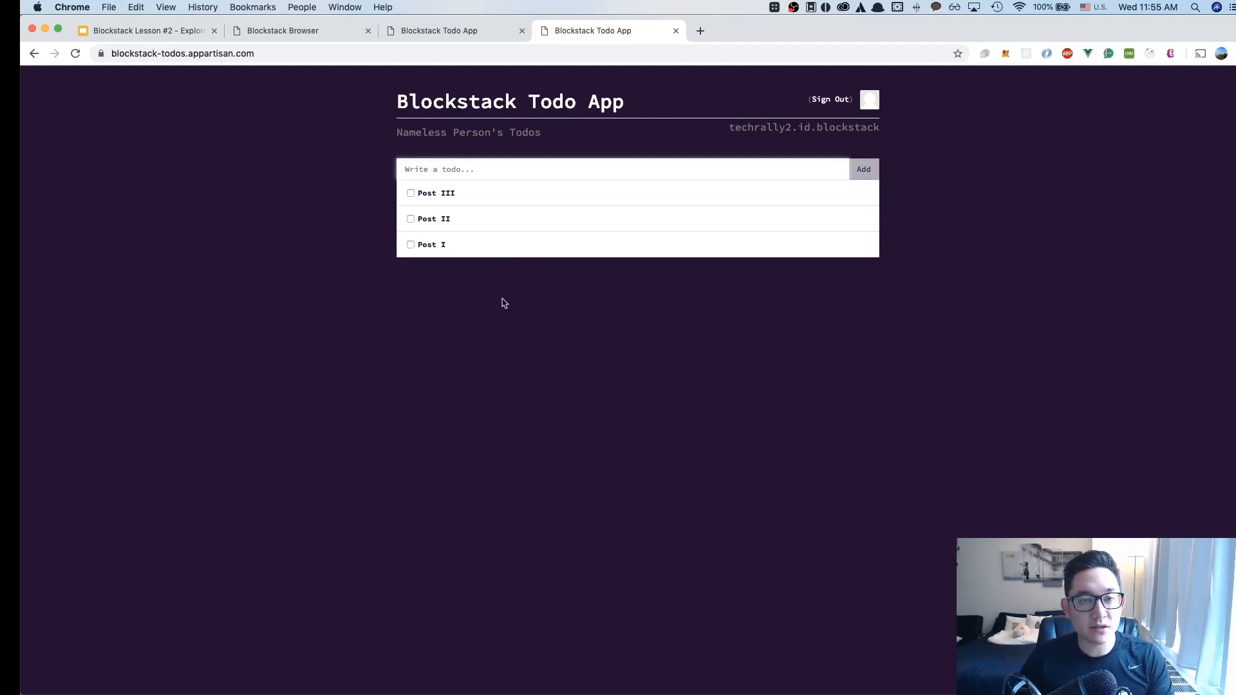